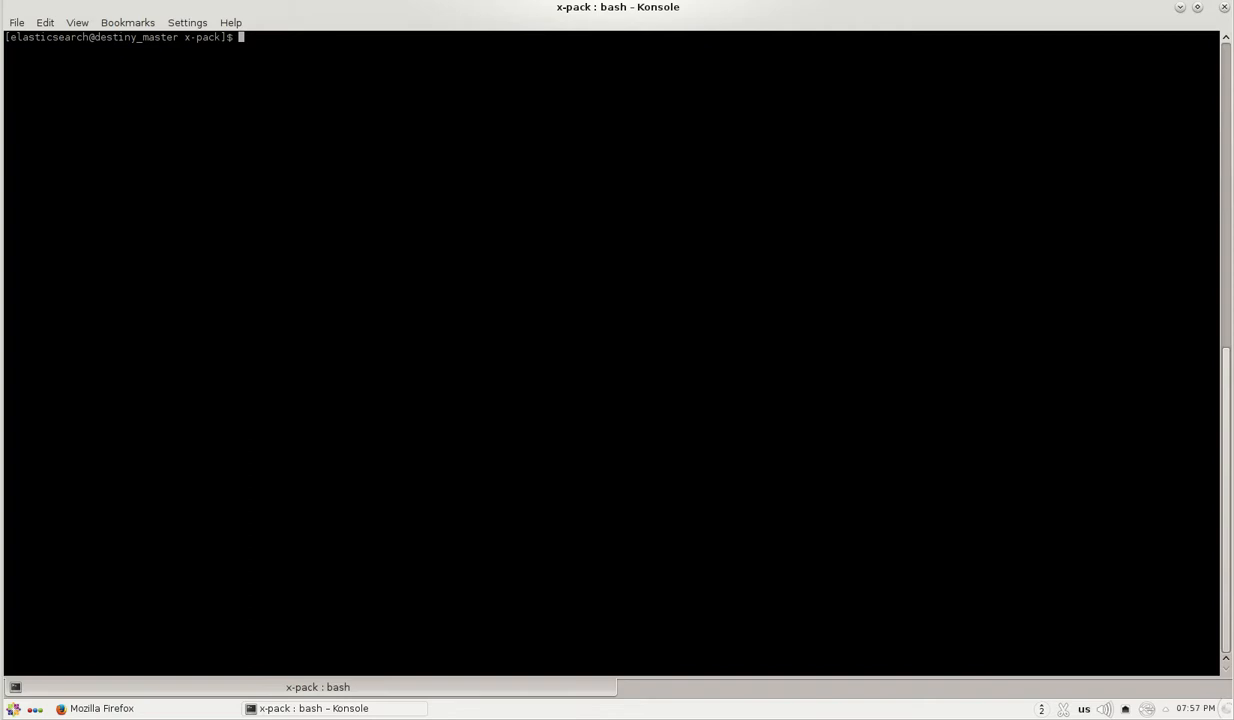
type("pwd")
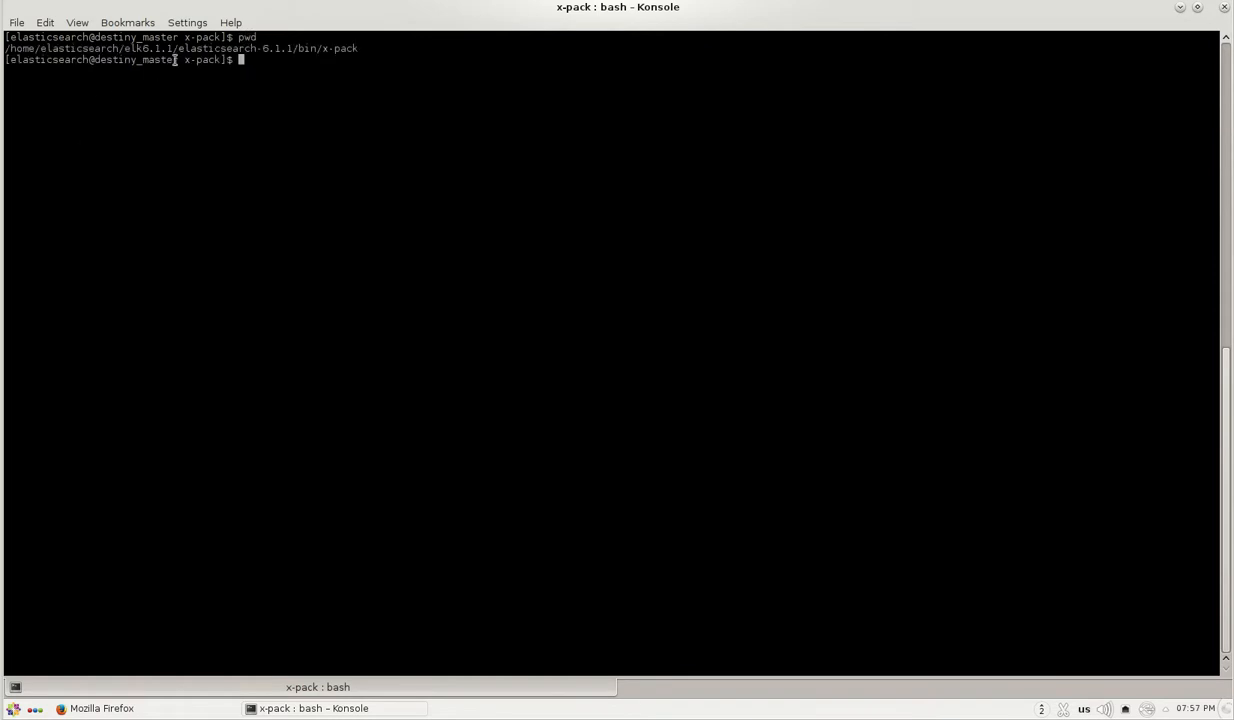
double_click(278, 48)
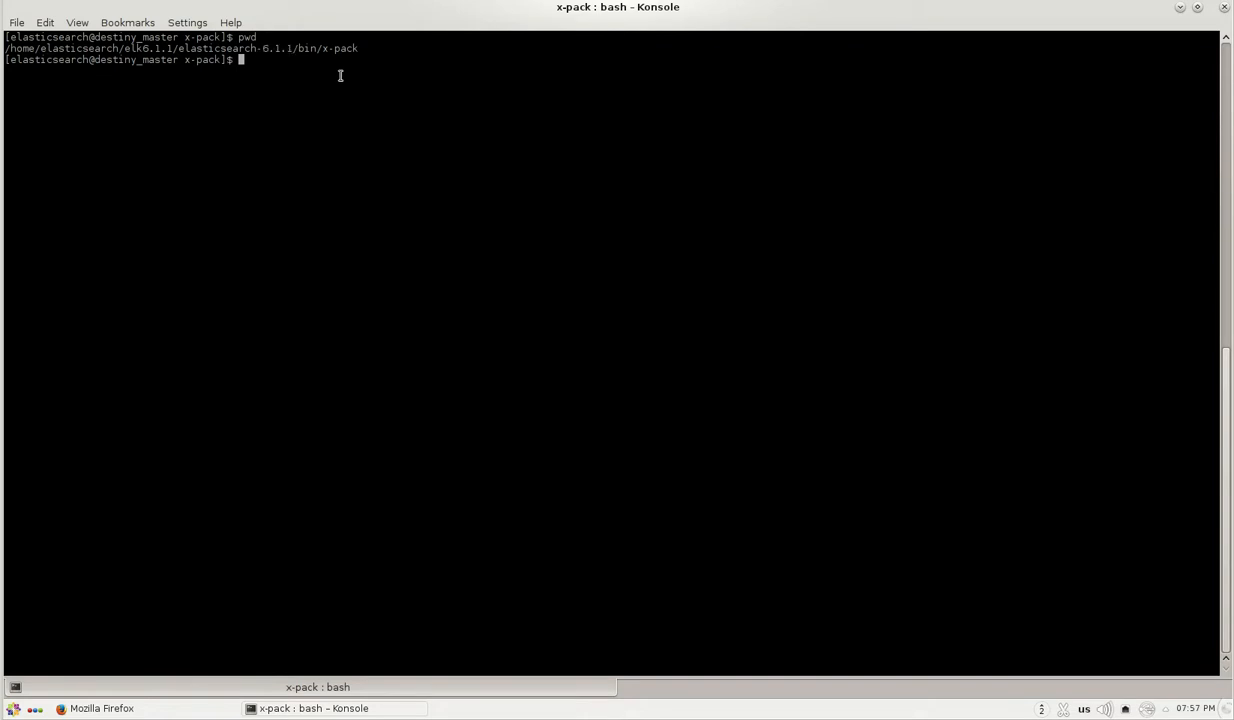
type("curl -u elasti")
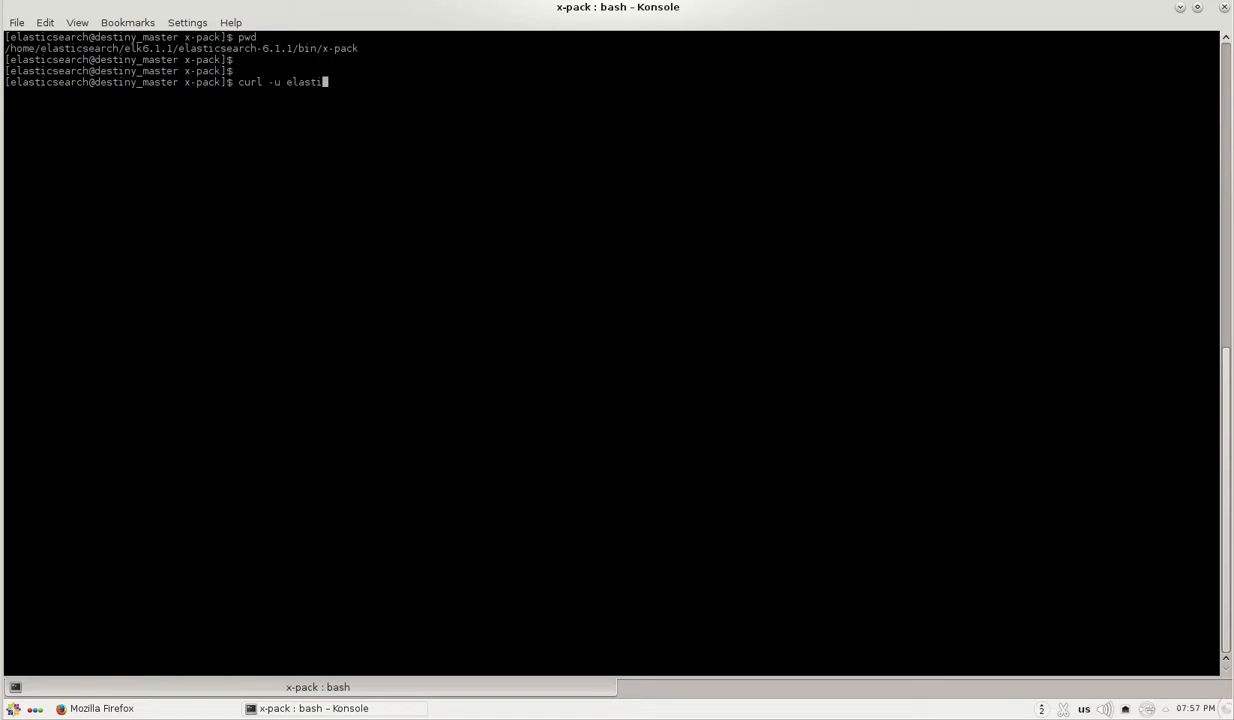
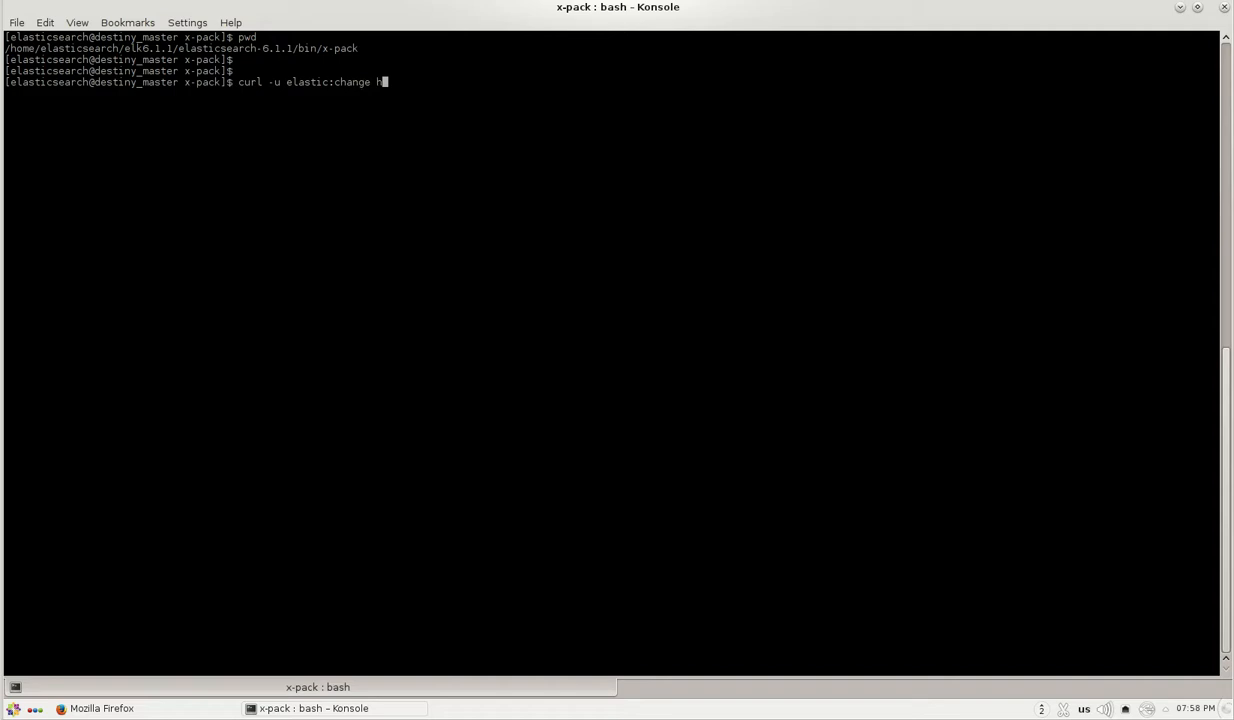
type("http://l")
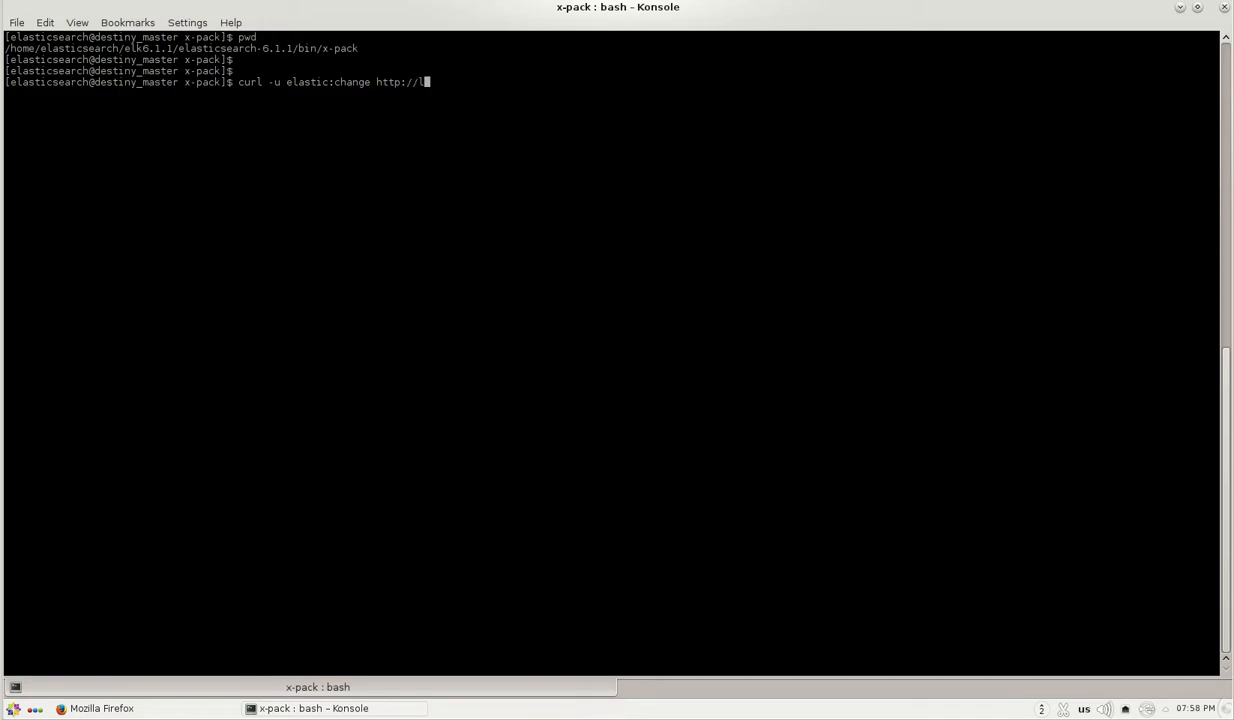
type("calh")
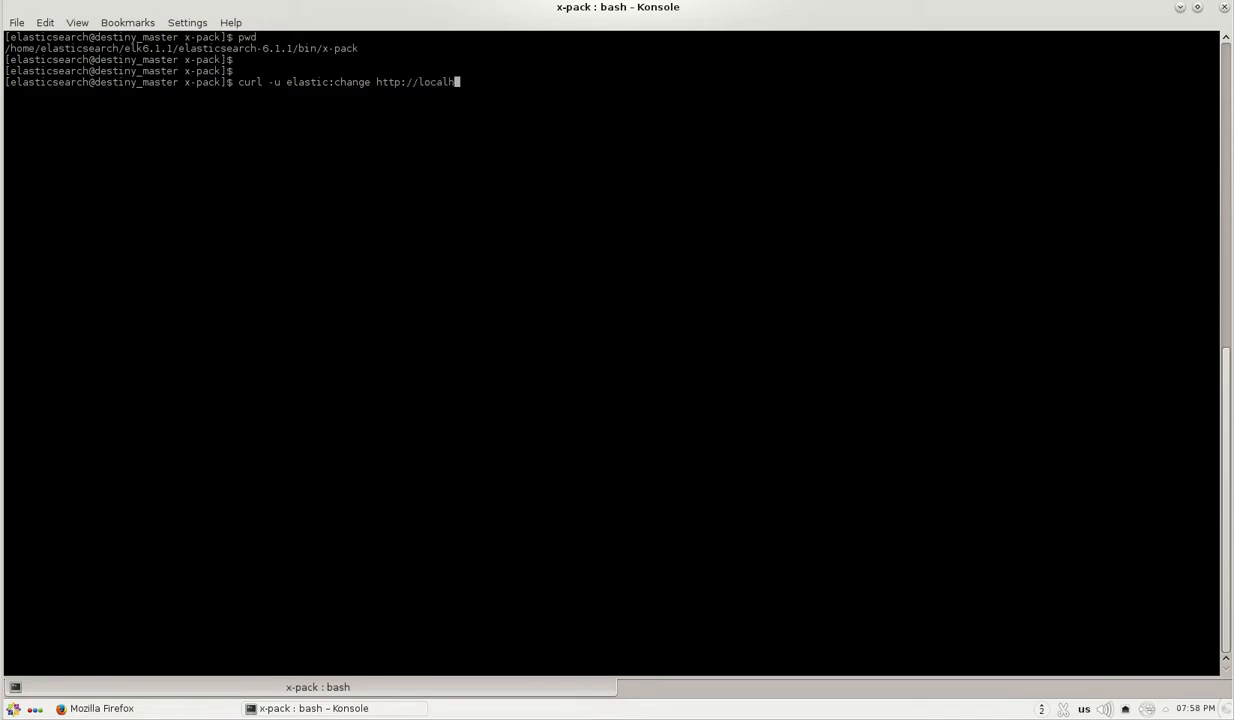
type("ost:9200")
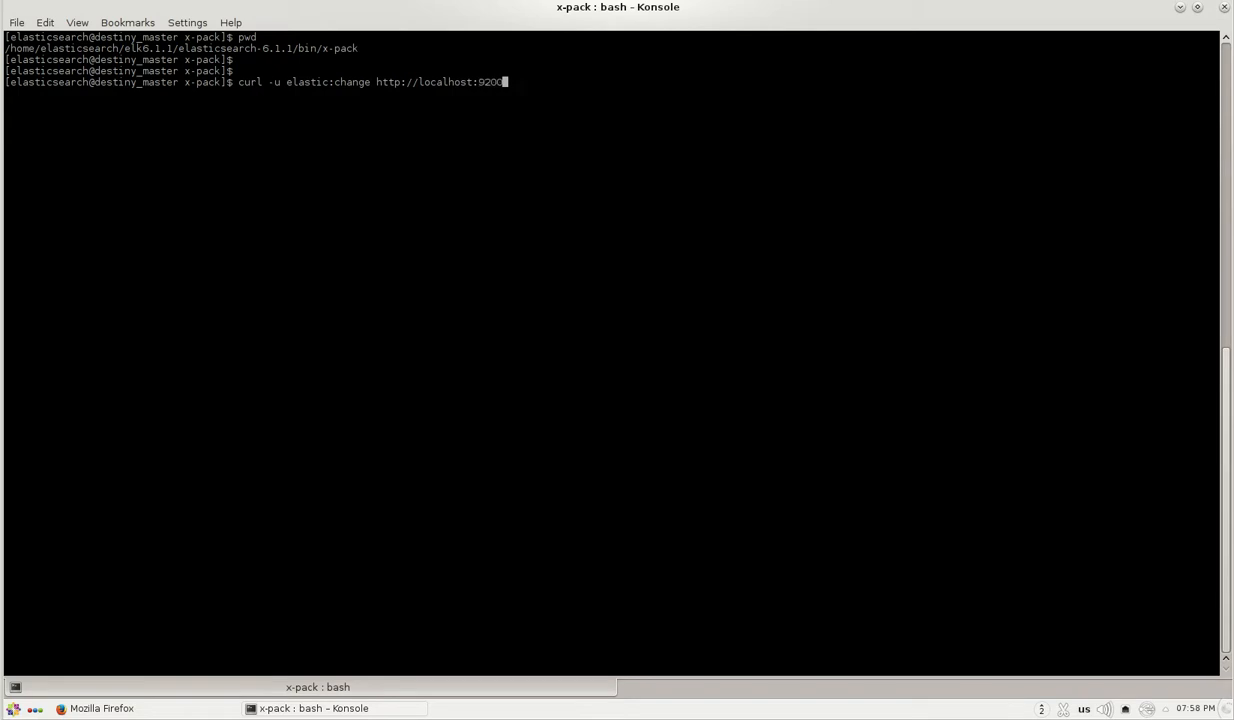
type("?pretty")
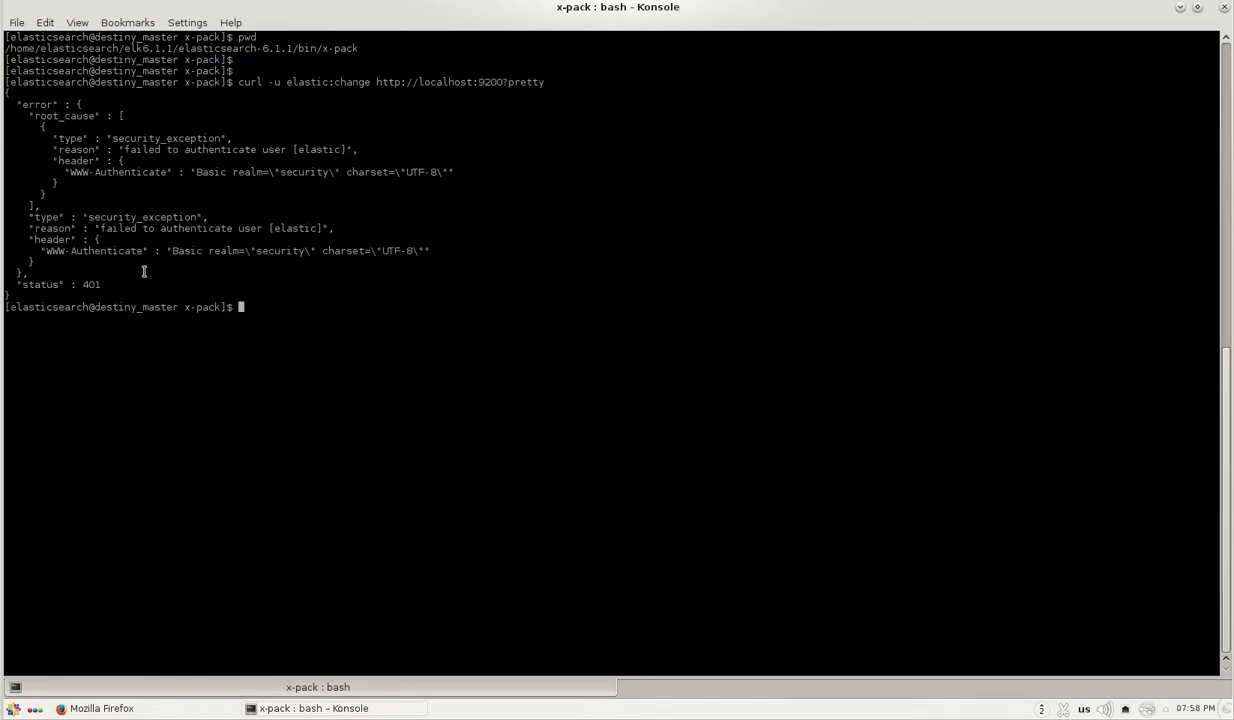
double_click(60, 284)
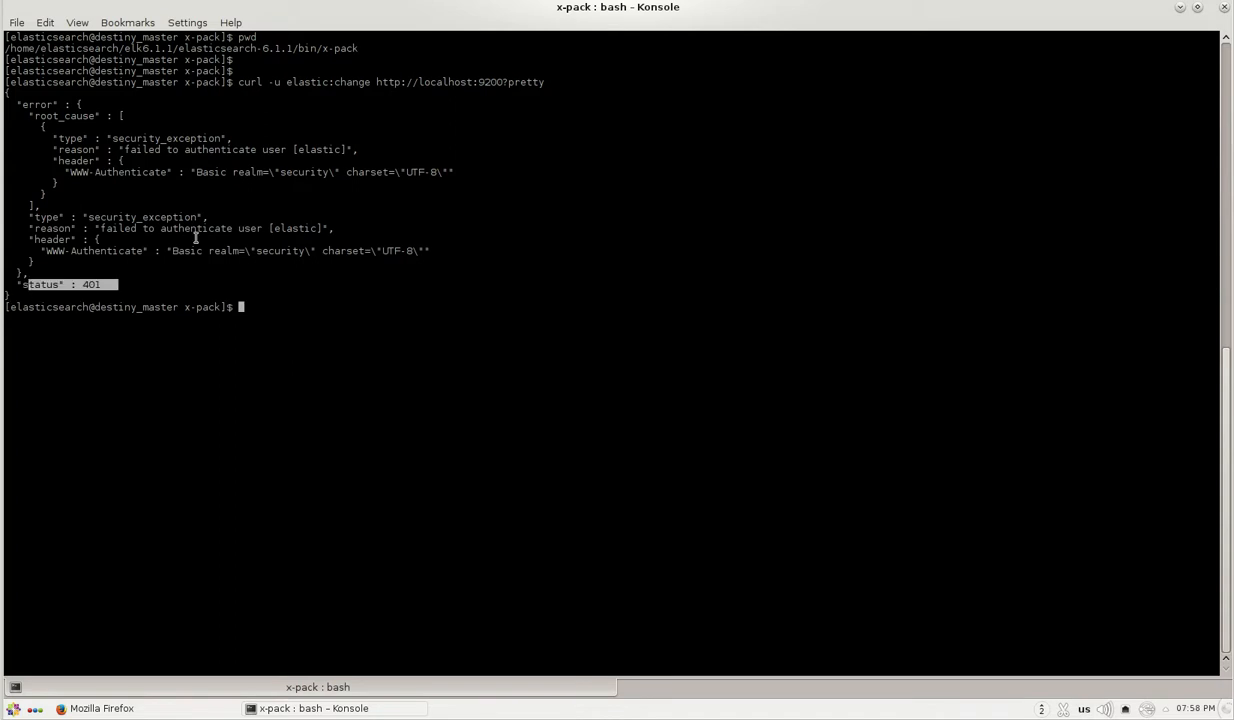
Step: List the x-pack bin directory and locate the setup-passwords tool
type("ls -ltr")
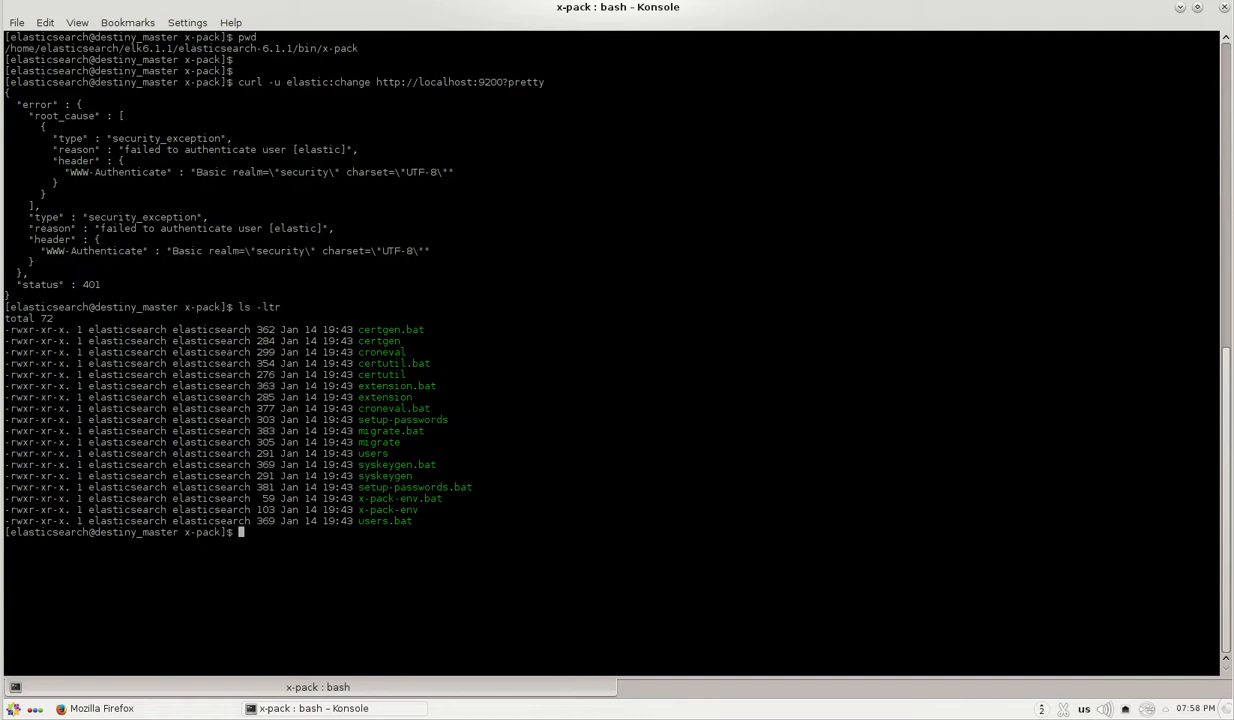
type("pwd")
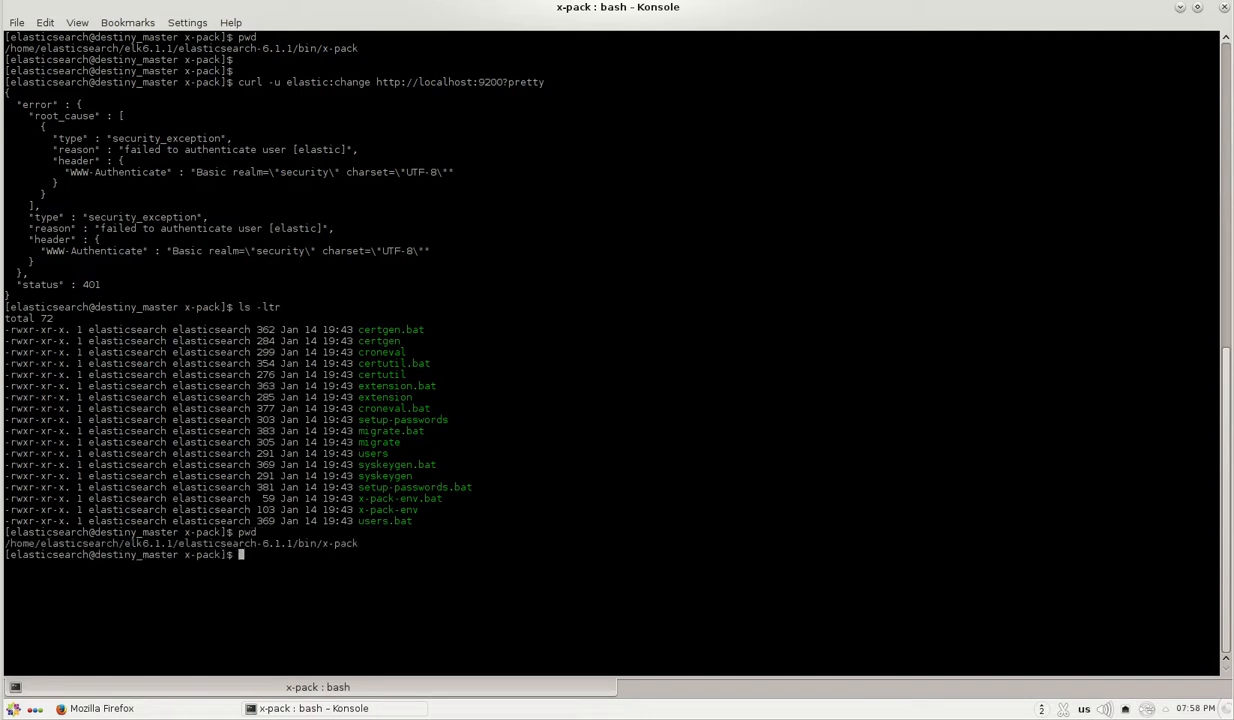
double_click(332, 544)
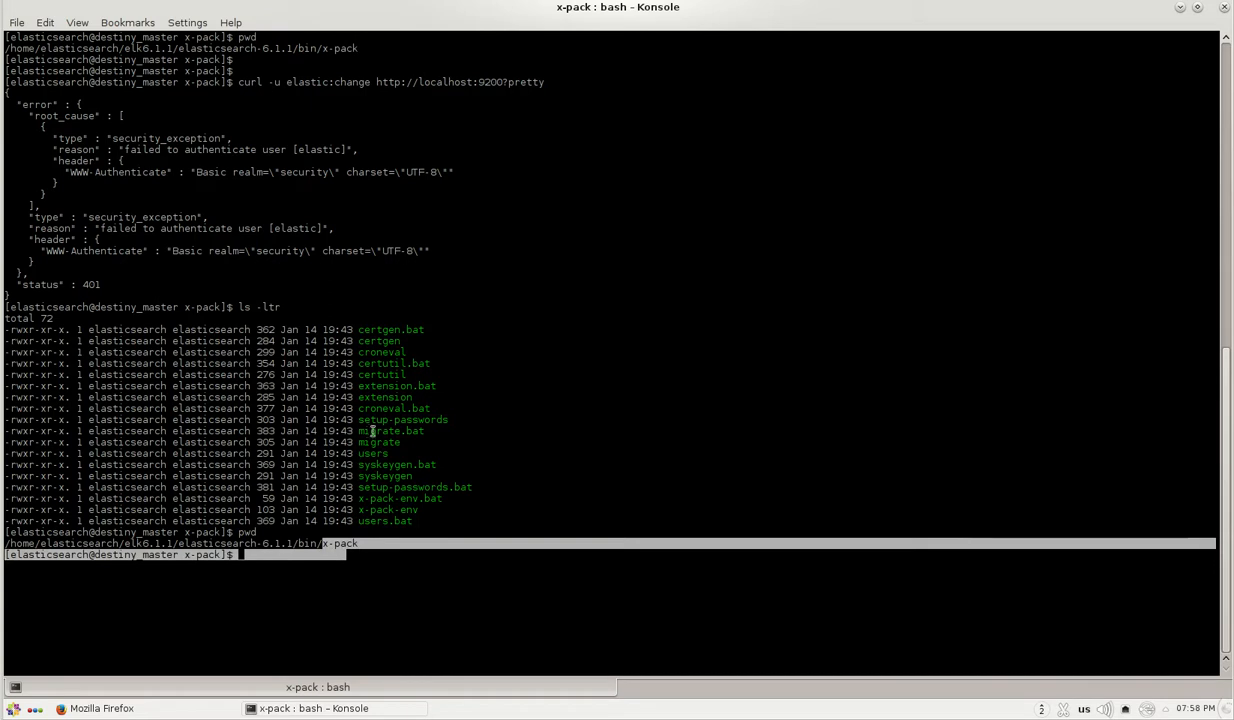
double_click(402, 420)
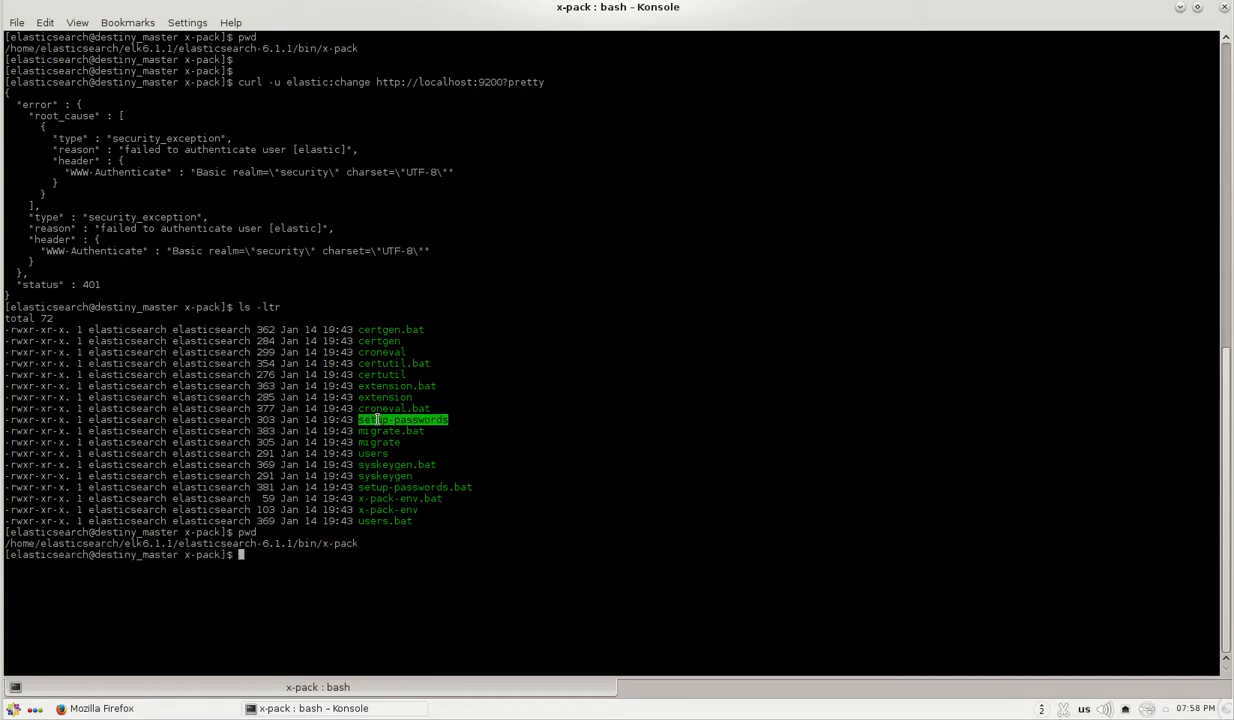
Step: Run ./setup-passwords interactive and enter new passwords for elastic, kibana and logstash_system
type("./setup-passwords")
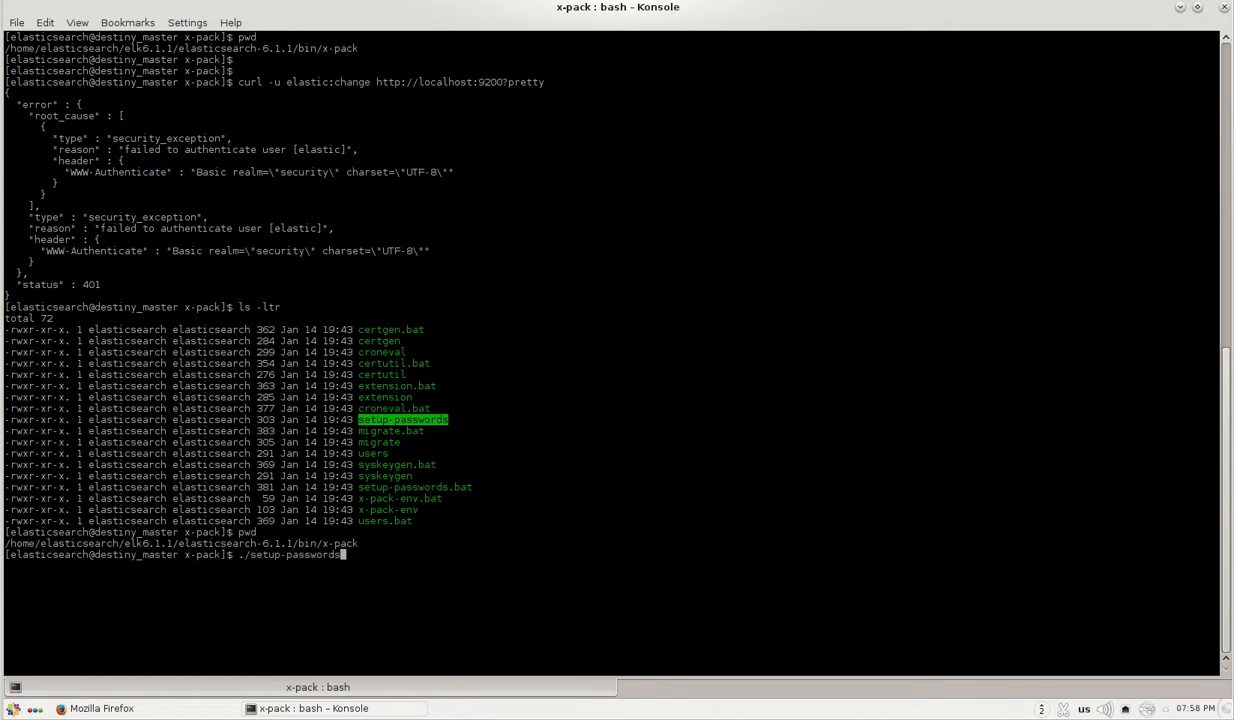
type("interactive")
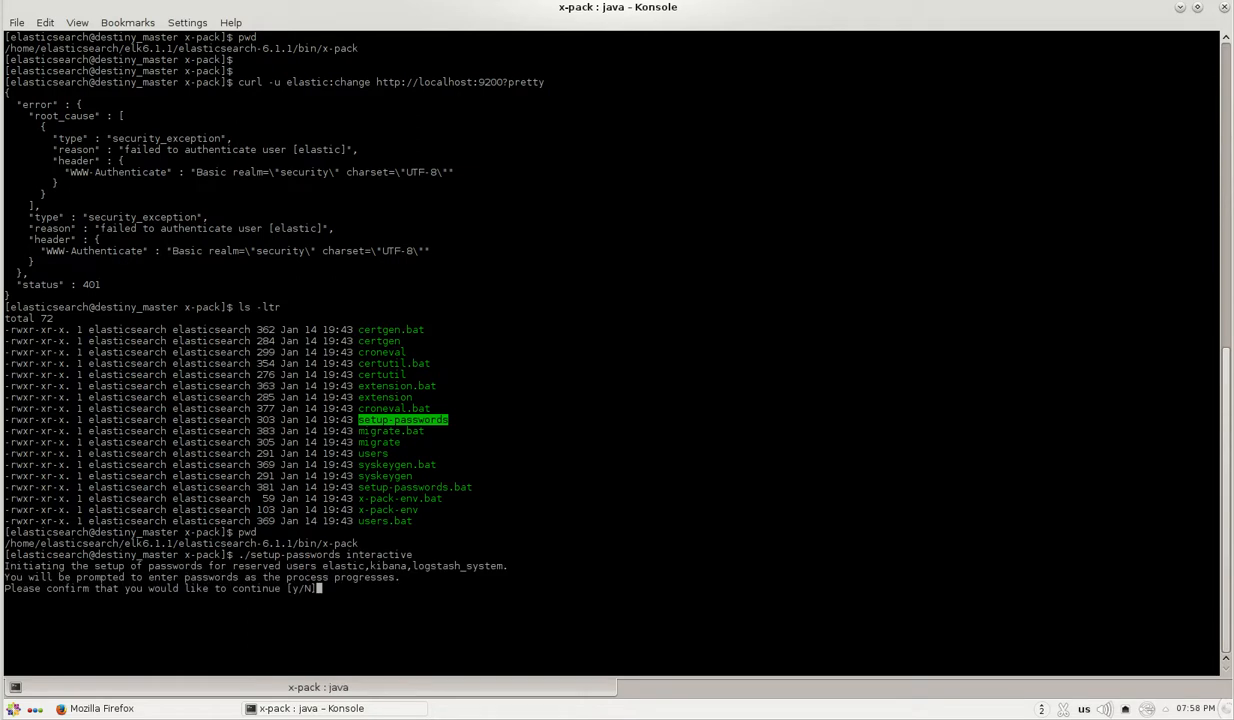
type("y")
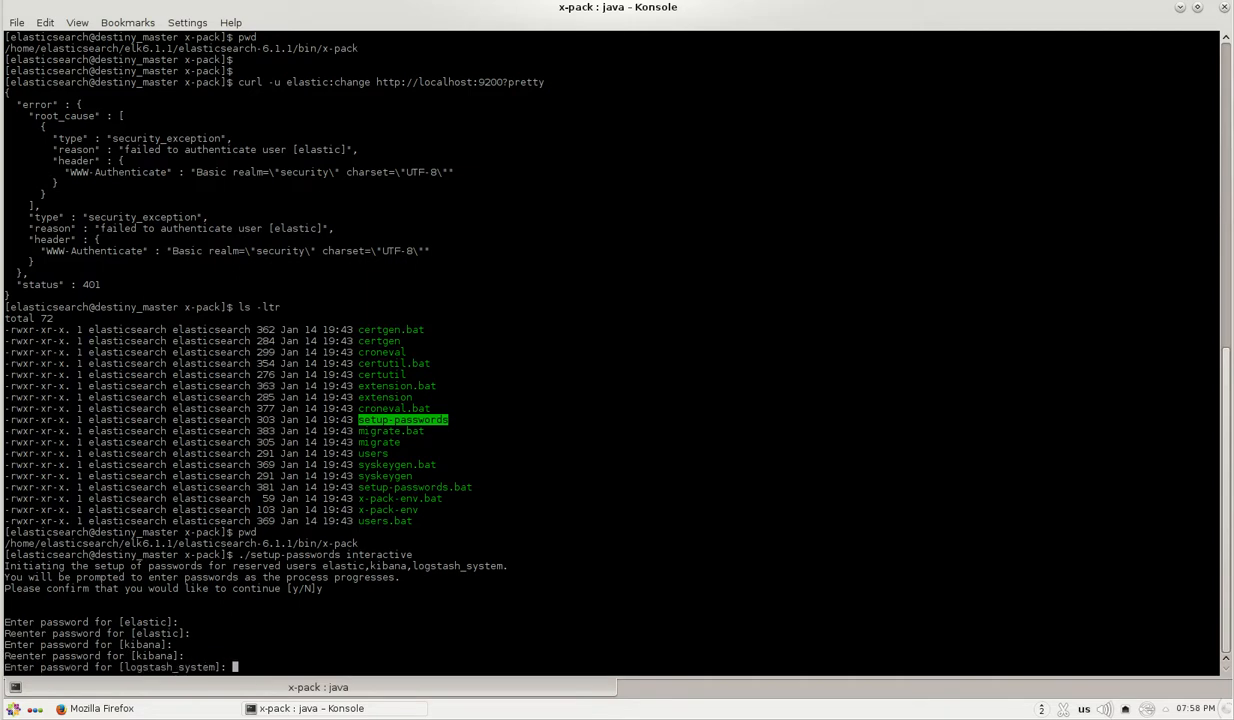
key("Return")
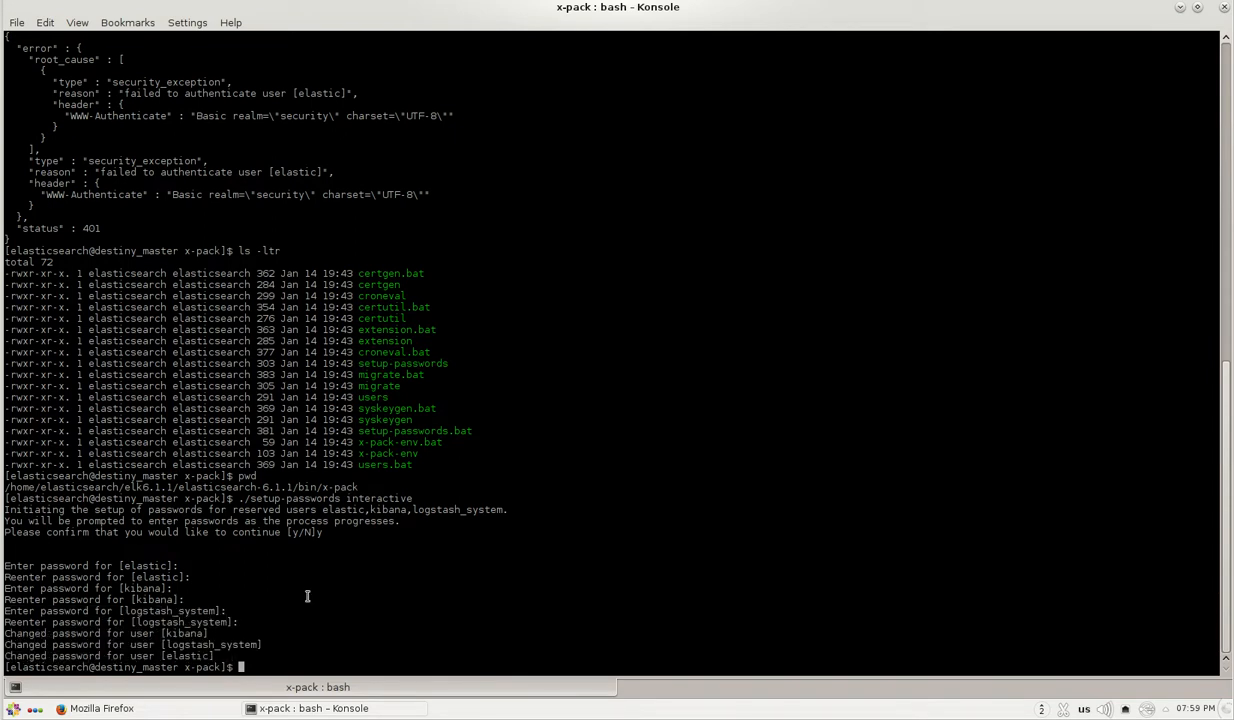
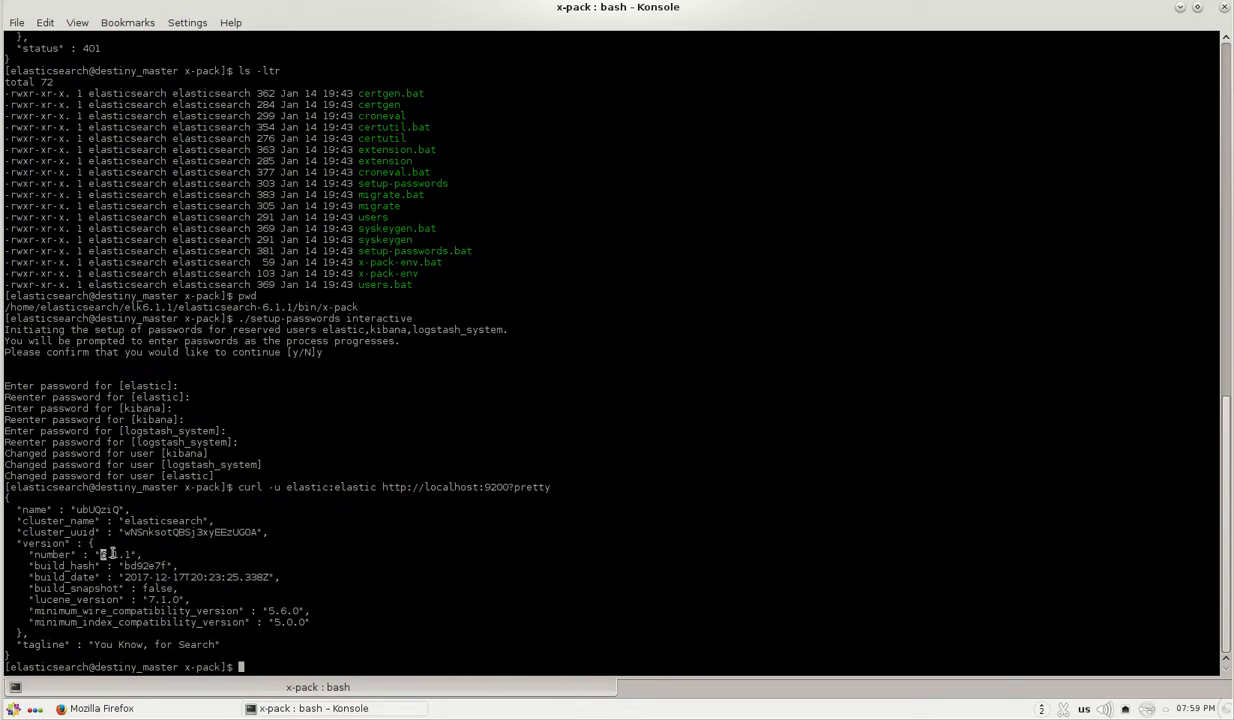
double_click(114, 554)
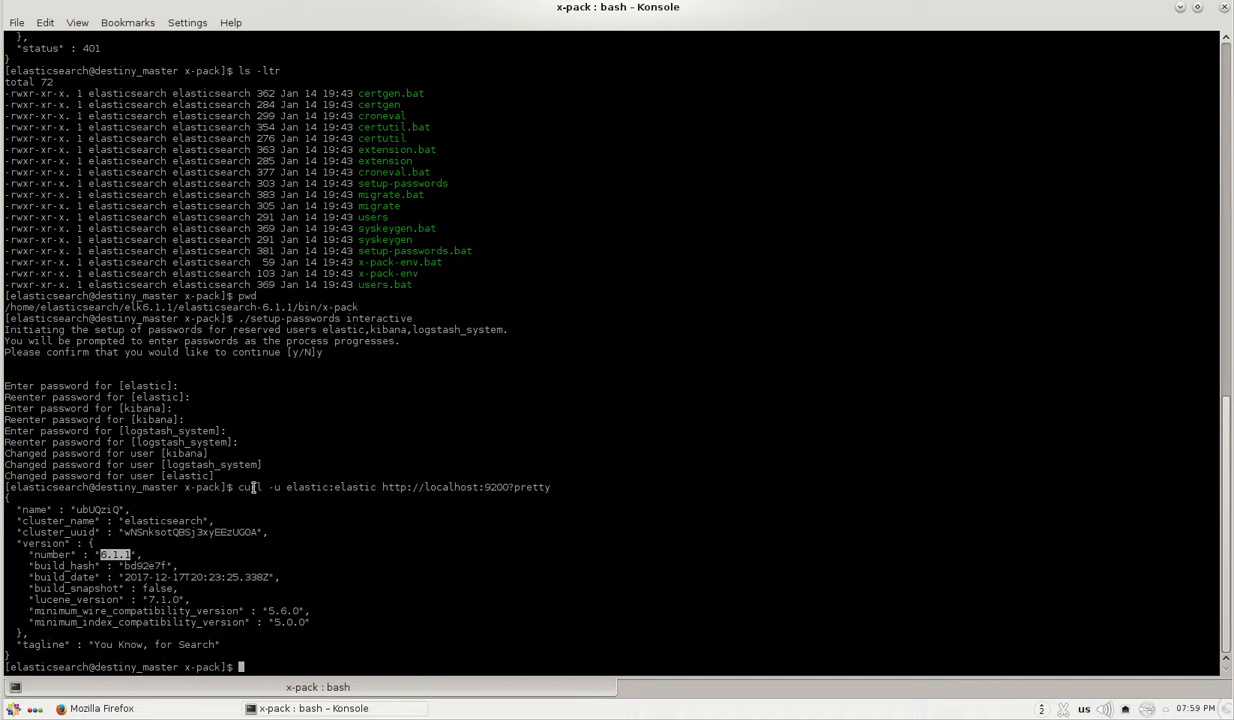
left_click(100, 708)
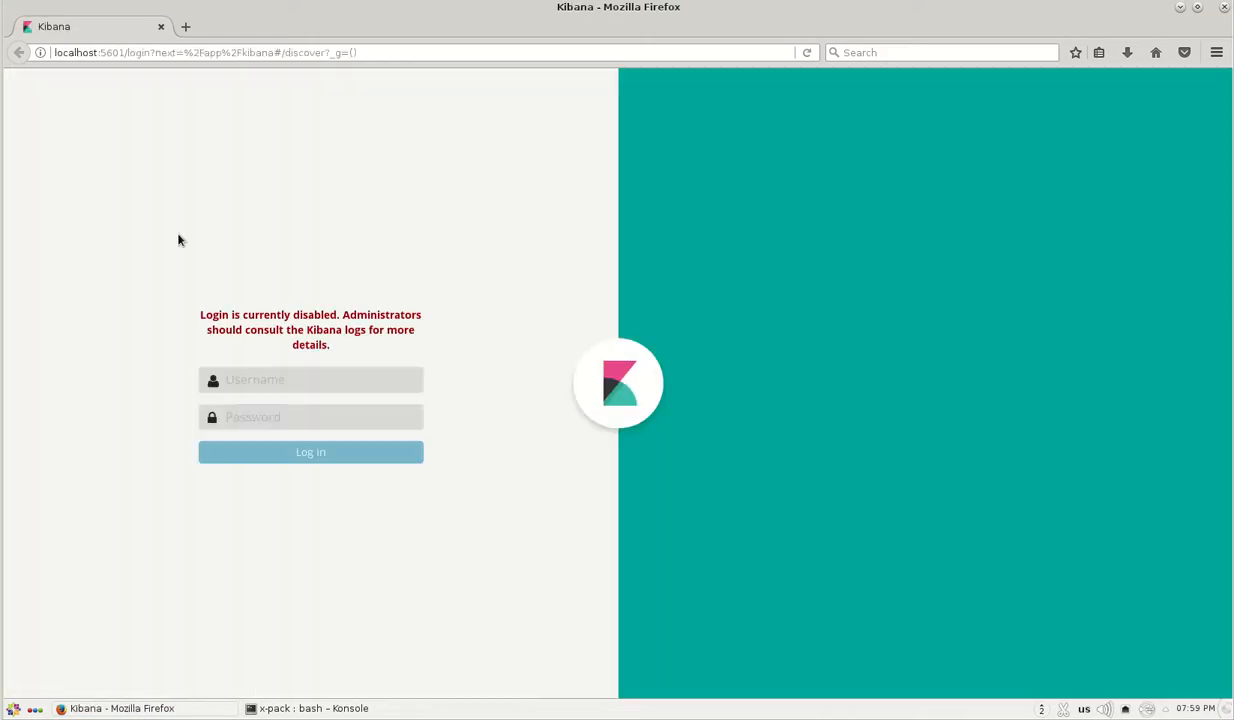
mouse_move(202, 316)
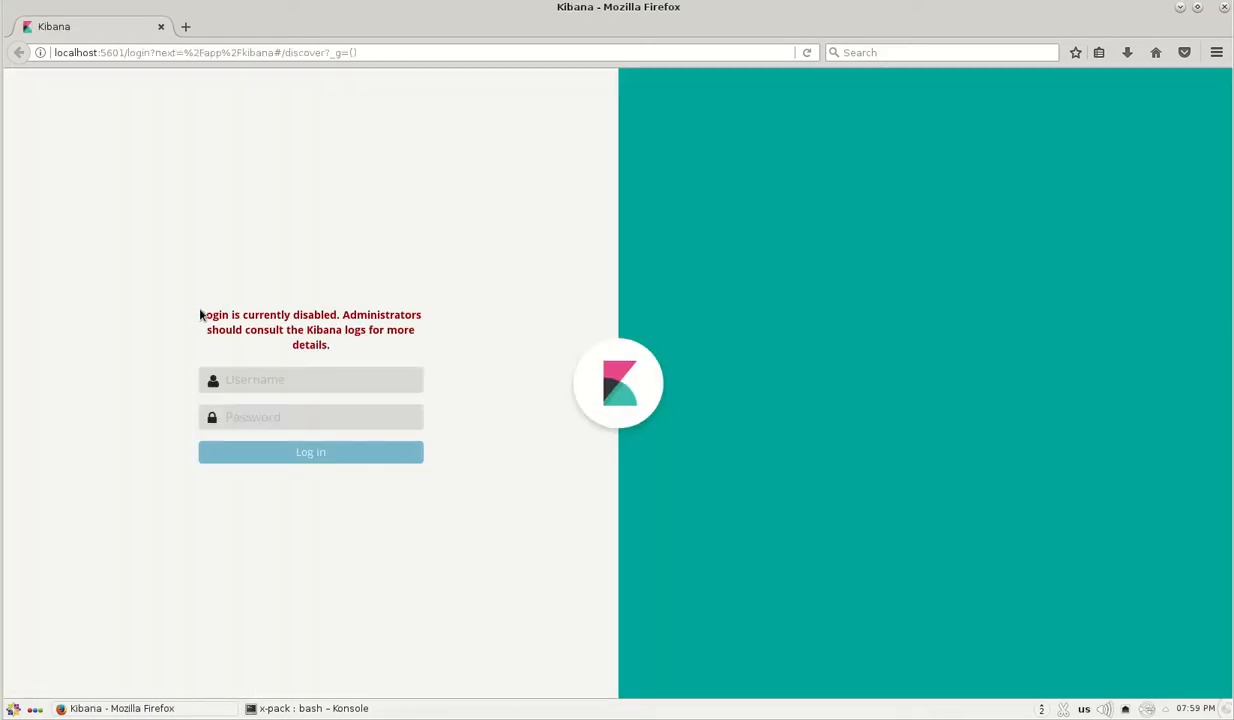
Step: Note the 'Login is currently disabled' message in Kibana and return to the terminal
left_click_drag(200, 314, 312, 314)
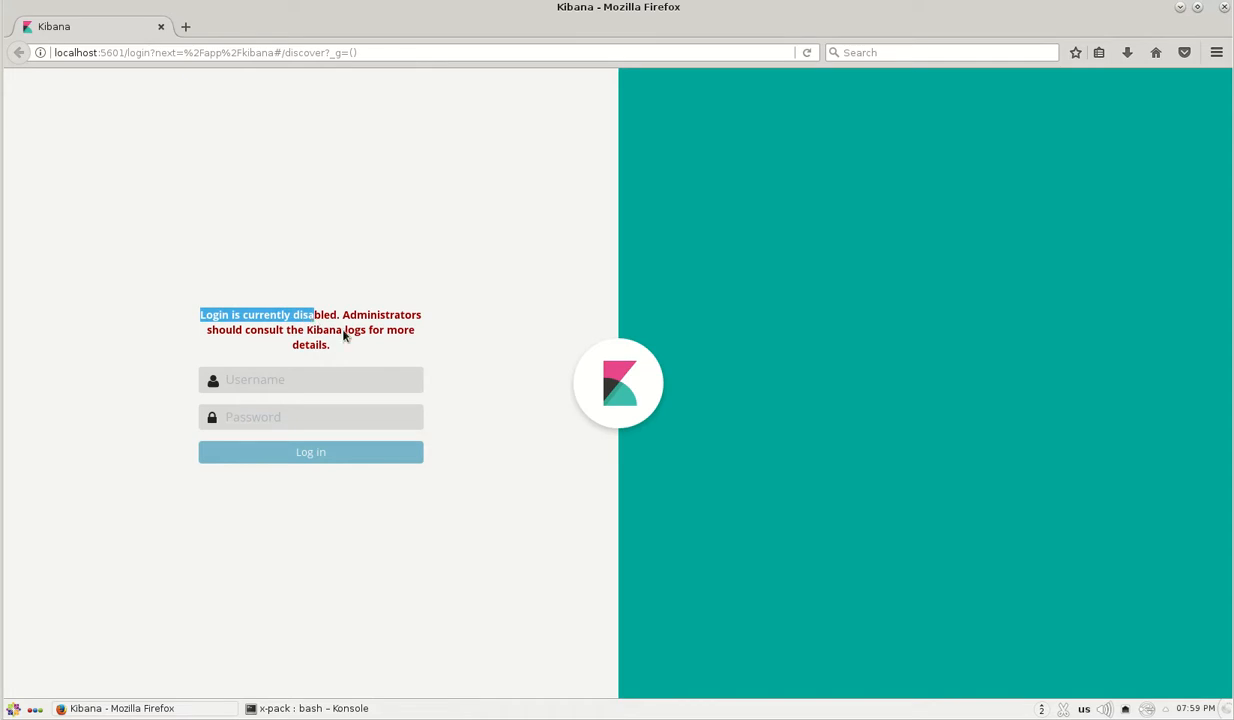
mouse_move(388, 344)
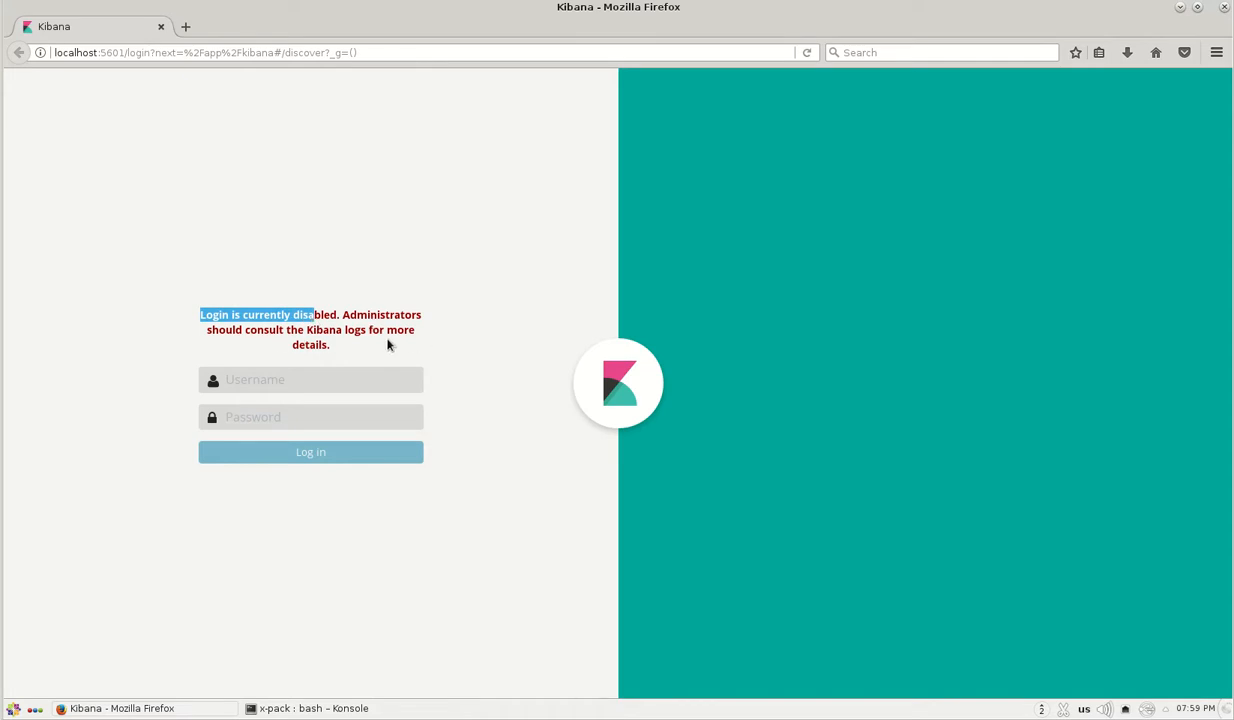
mouse_move(374, 472)
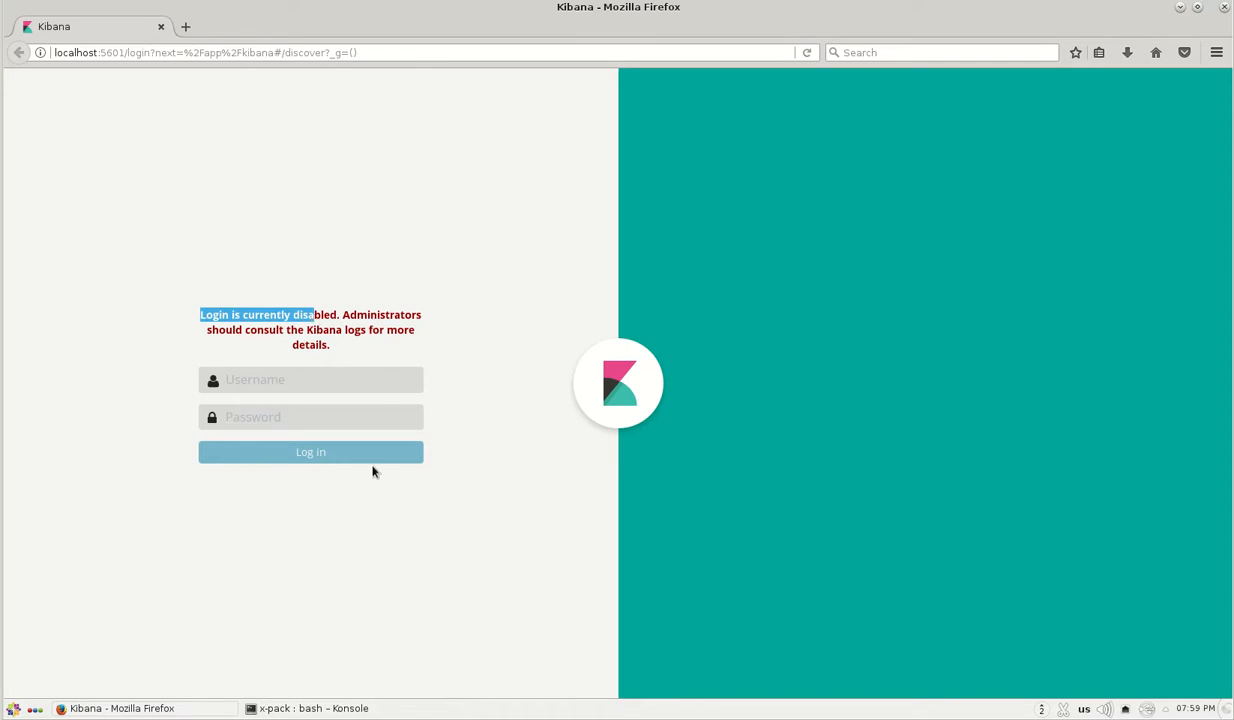
left_click(310, 708)
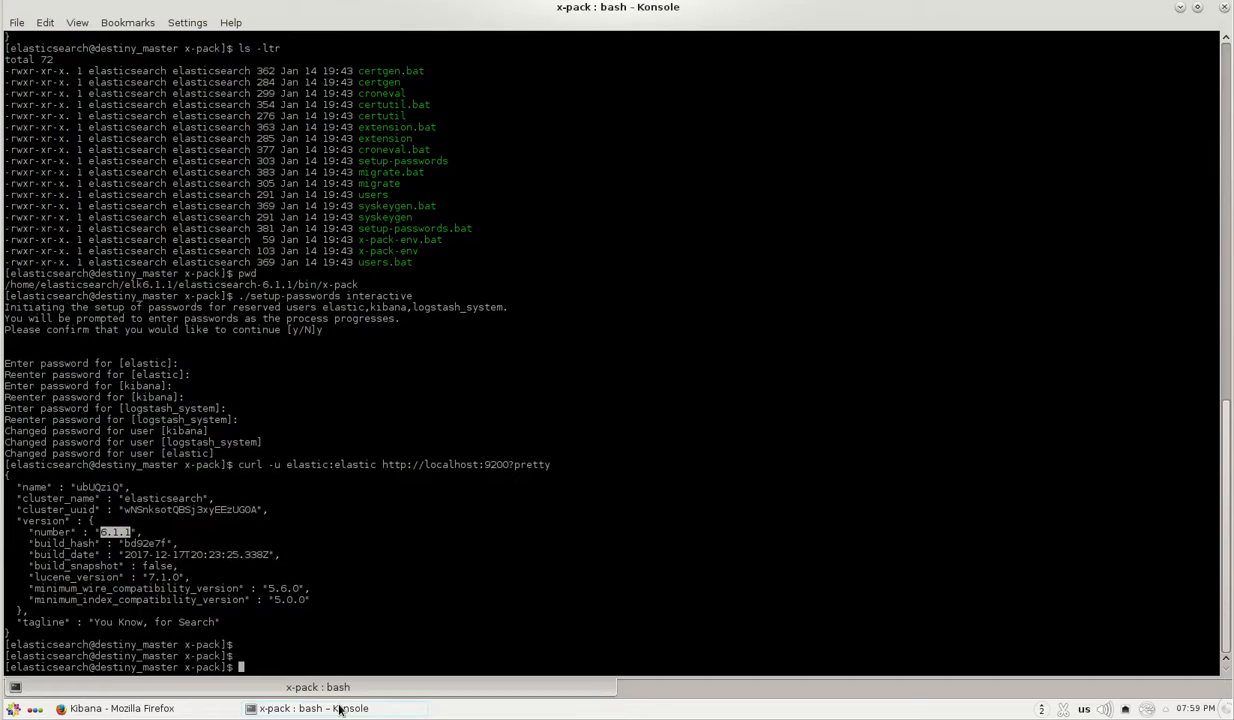
Step: Find the Kibana node process with ps -ef | grep node, kill -9 it, and move up to the Kibana folder
type("ps -f")
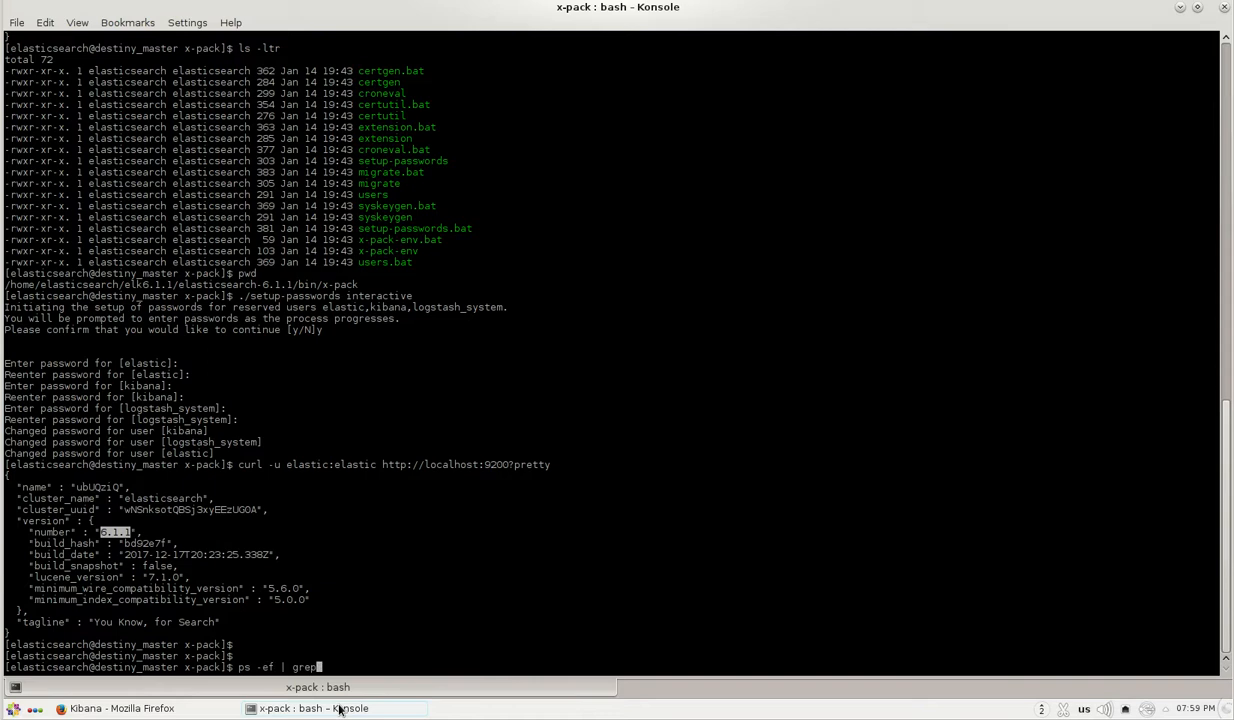
type("node")
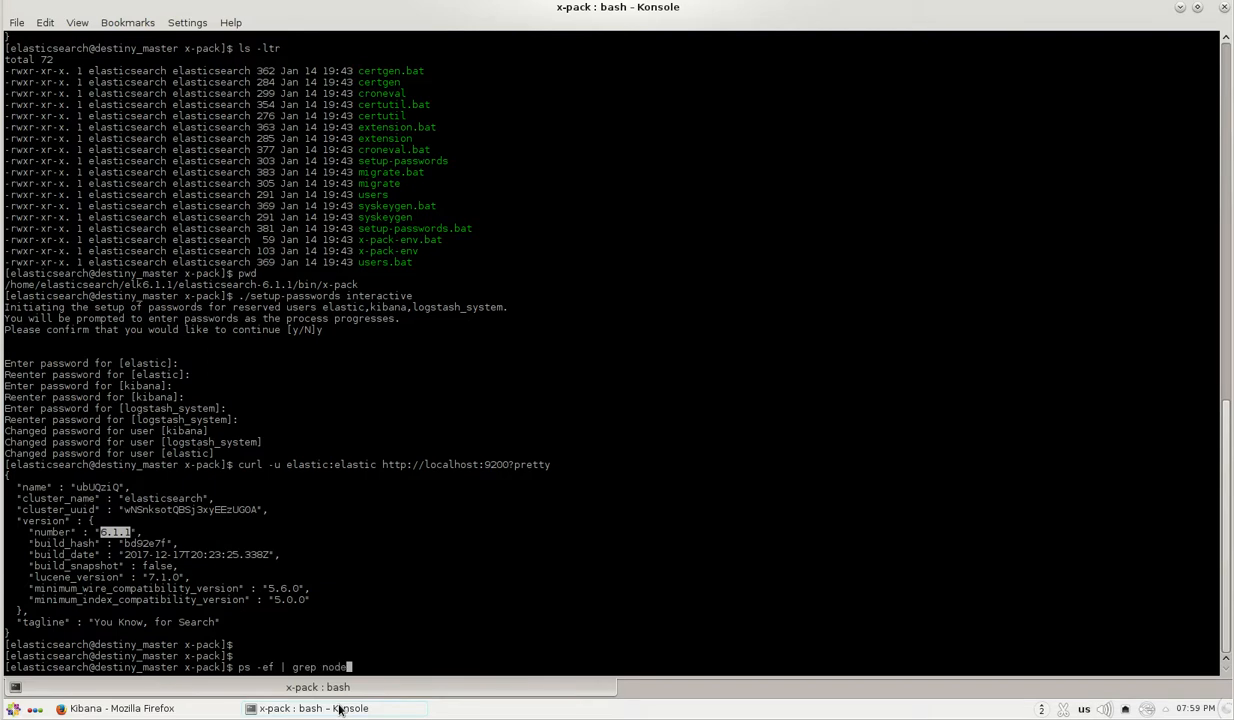
key("Return")
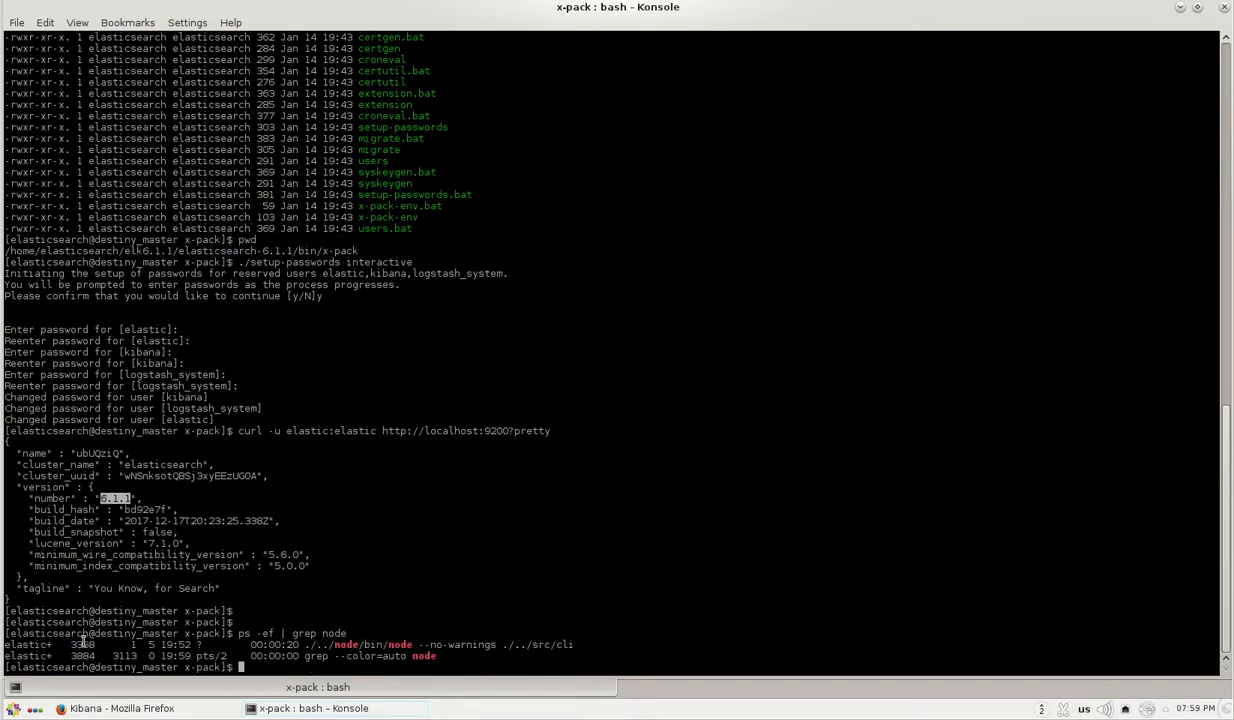
type("kill -9 3368")
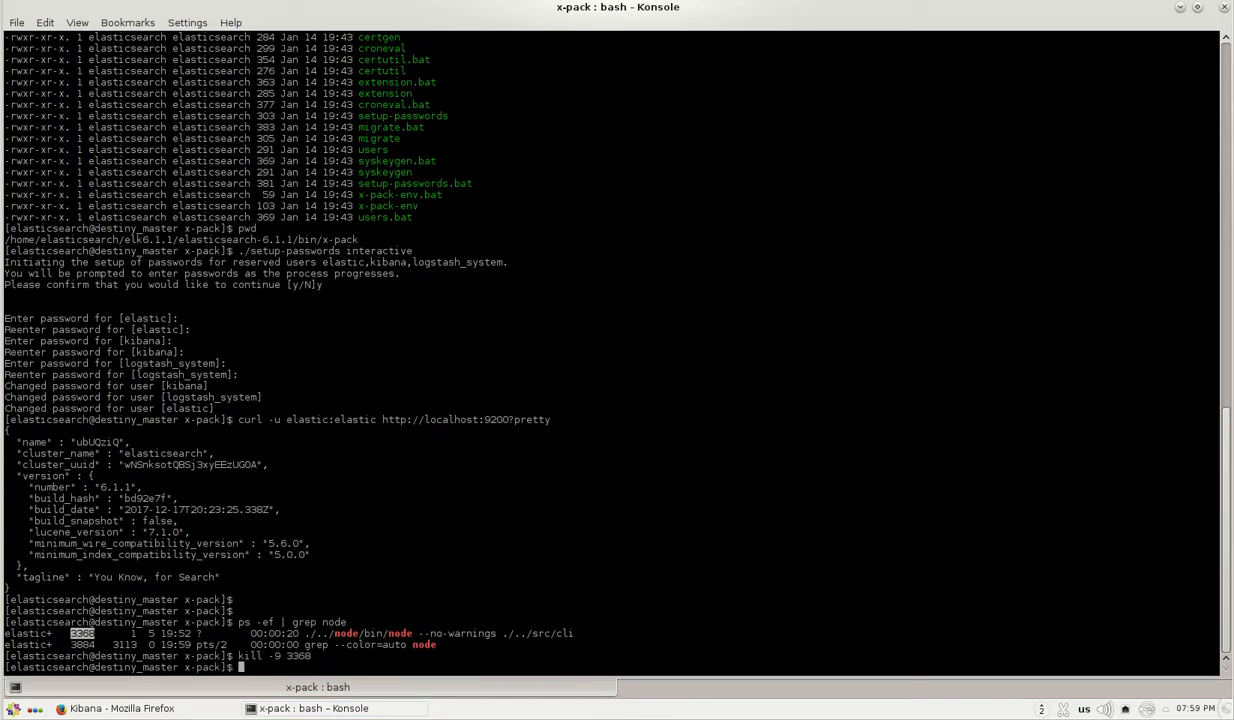
key("Return")
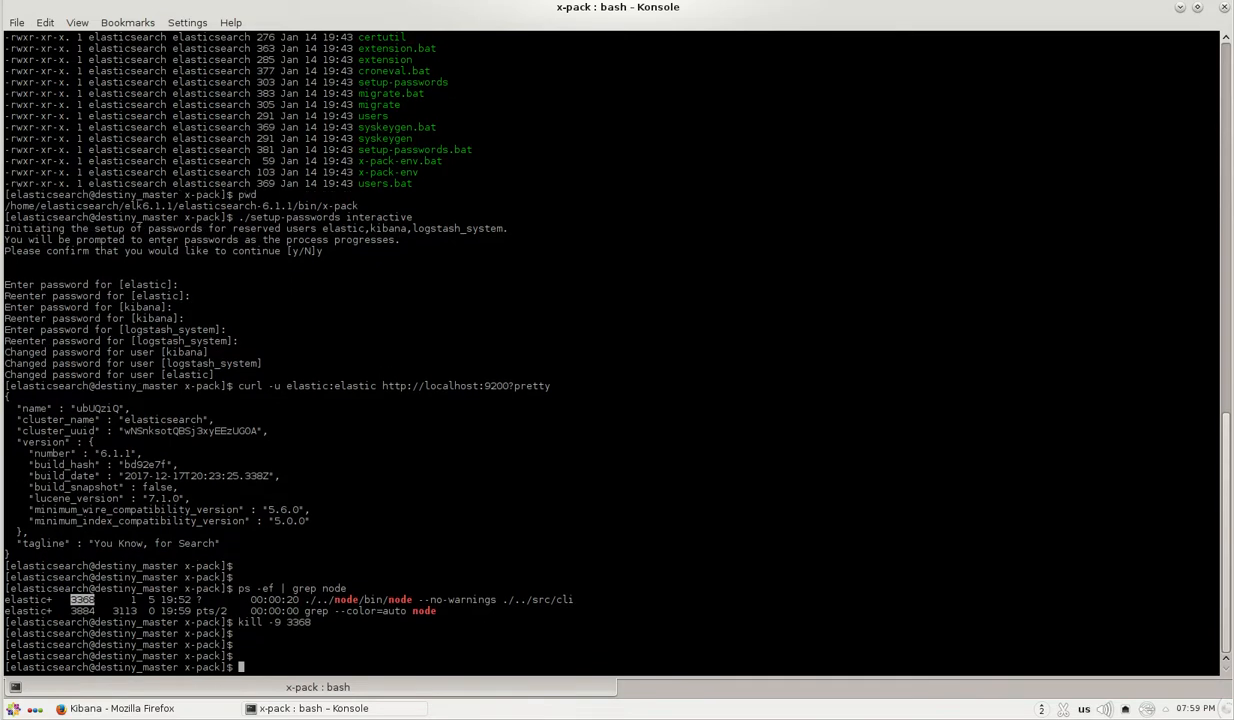
type("cd ..")
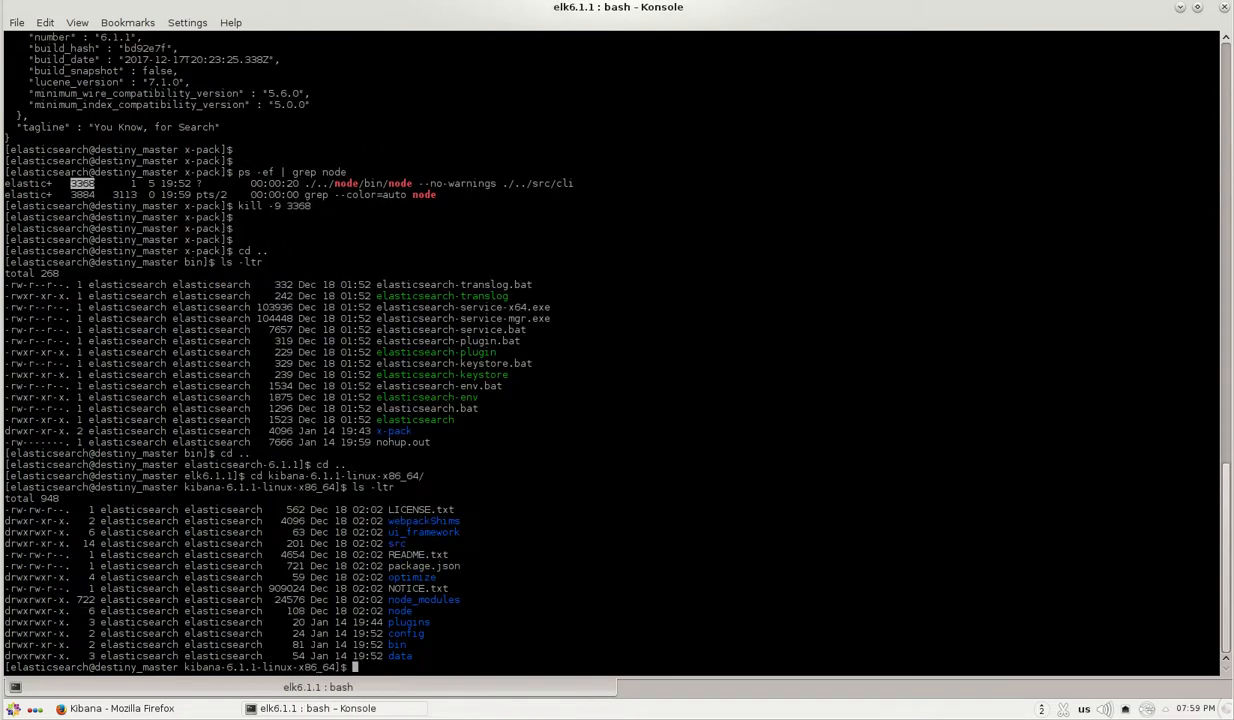
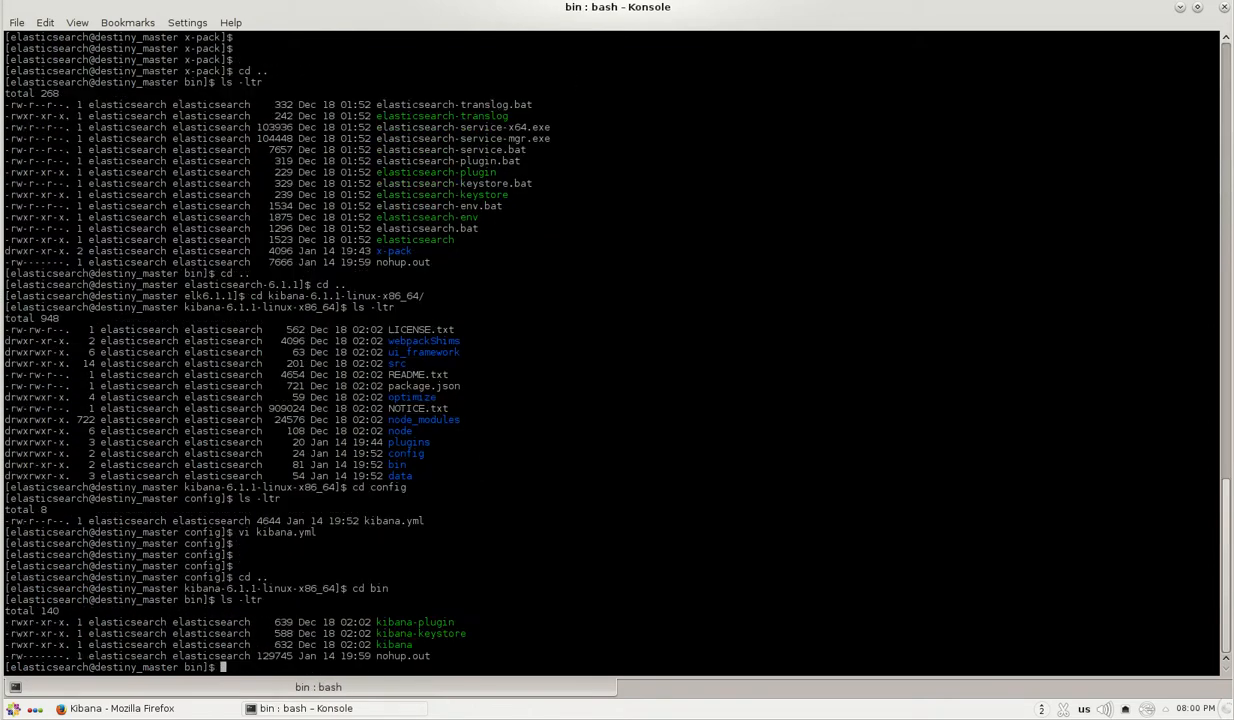
Step: Remove nohup.out and relaunch Kibana in the background with nohup ./kibana &
type("rm nohup.out")
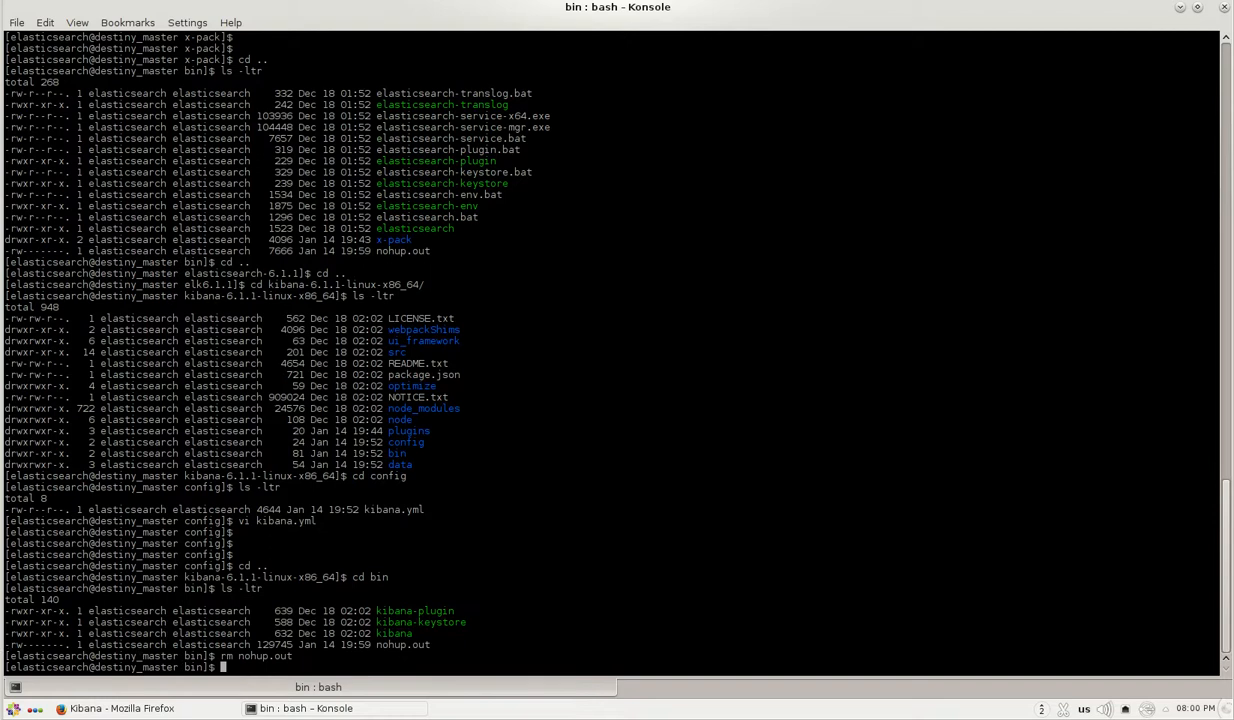
type("nohu")
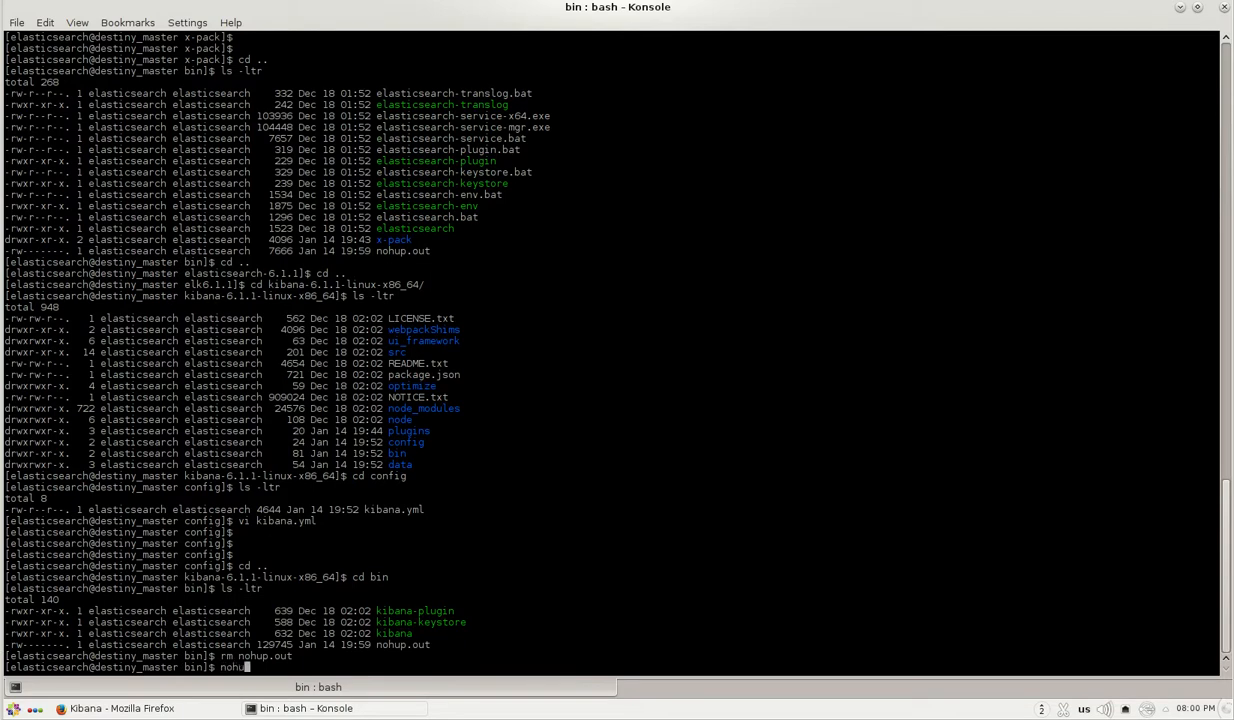
type("./kibana")
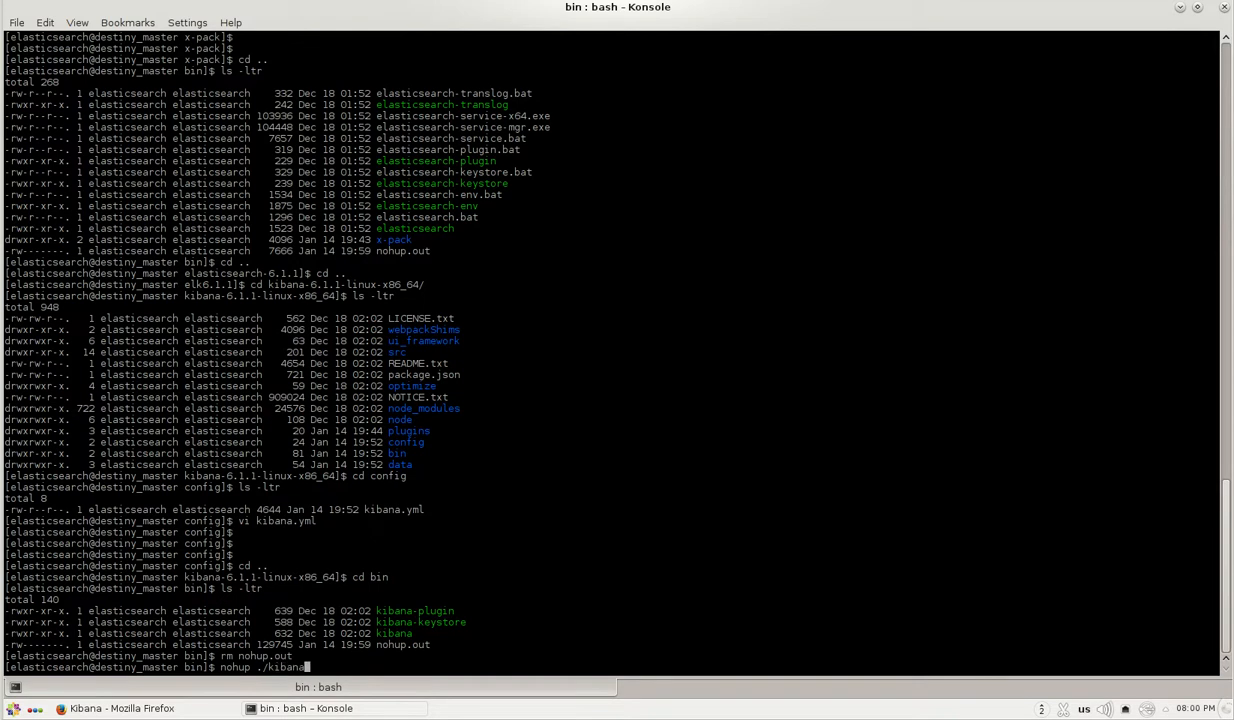
key("Return")
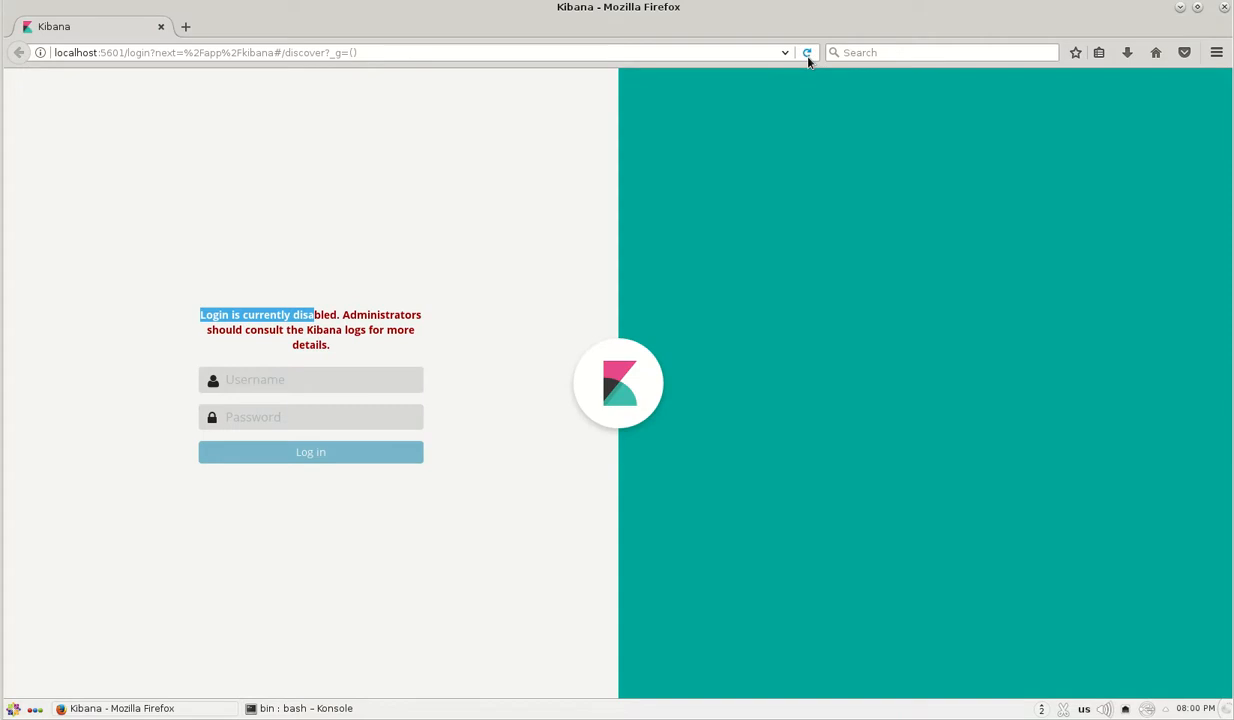
Step: Reload the Kibana login page and sign in as the kibana user with its new password
left_click(808, 52)
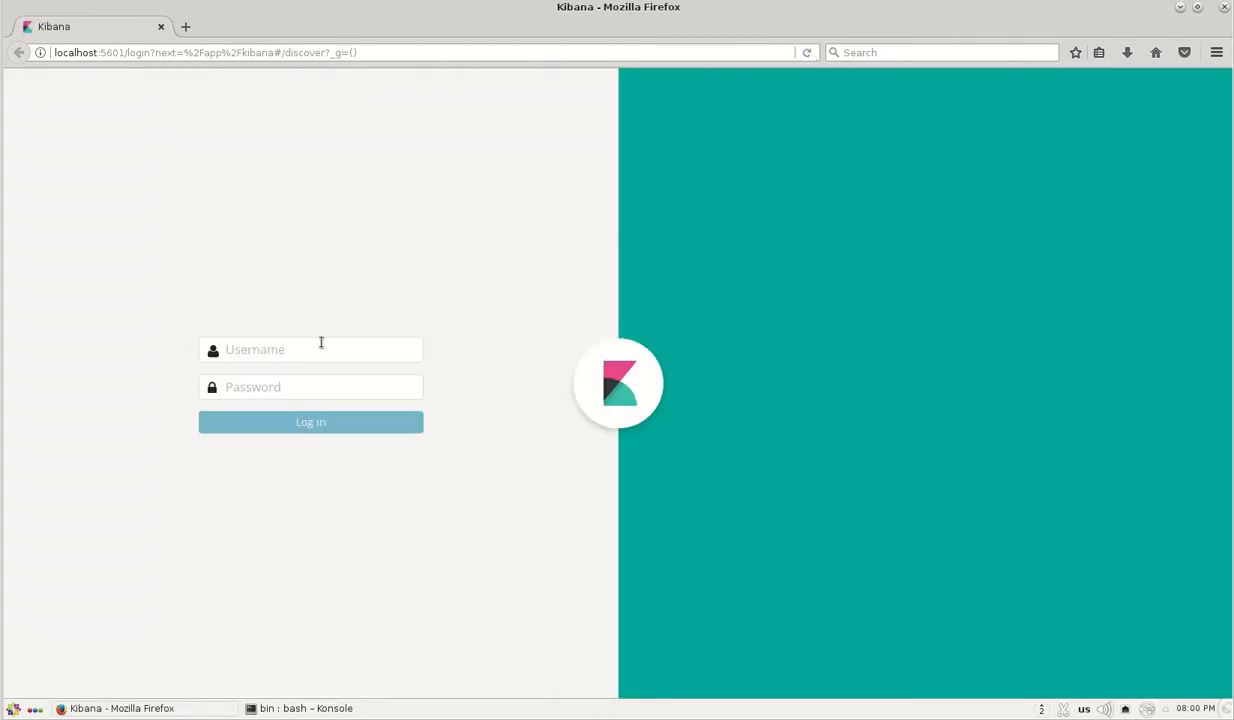
left_click(312, 348)
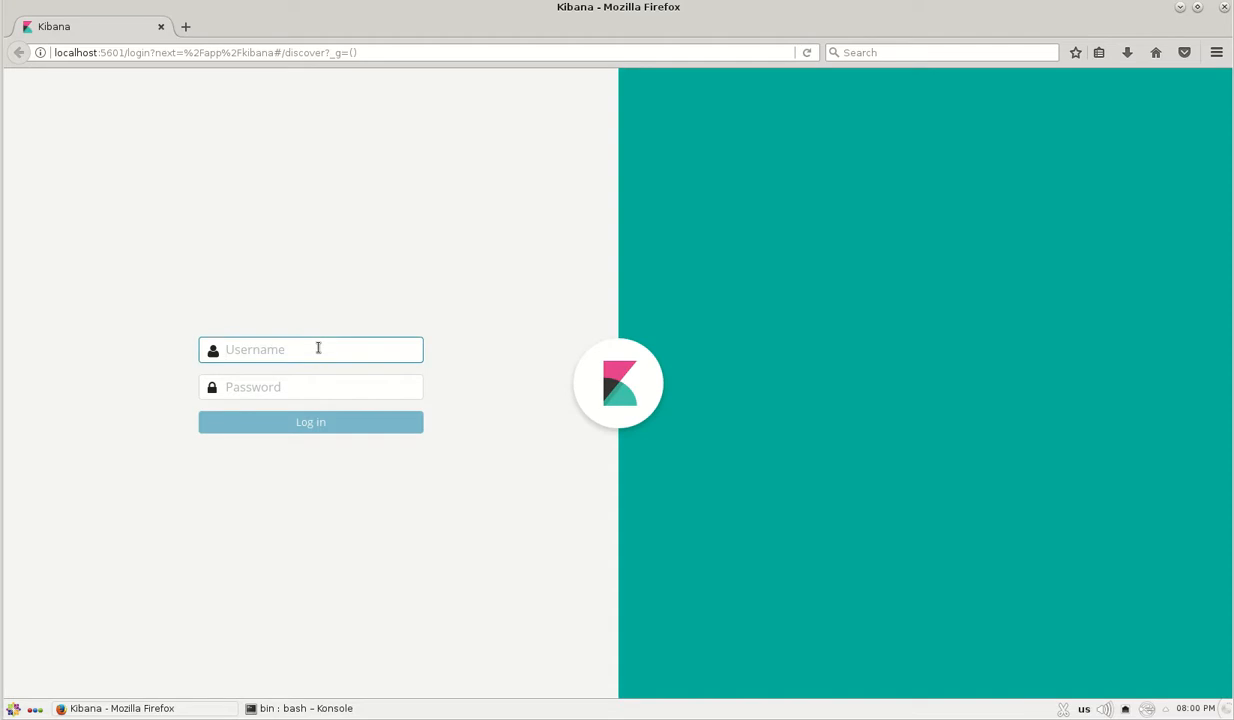
left_click(312, 348)
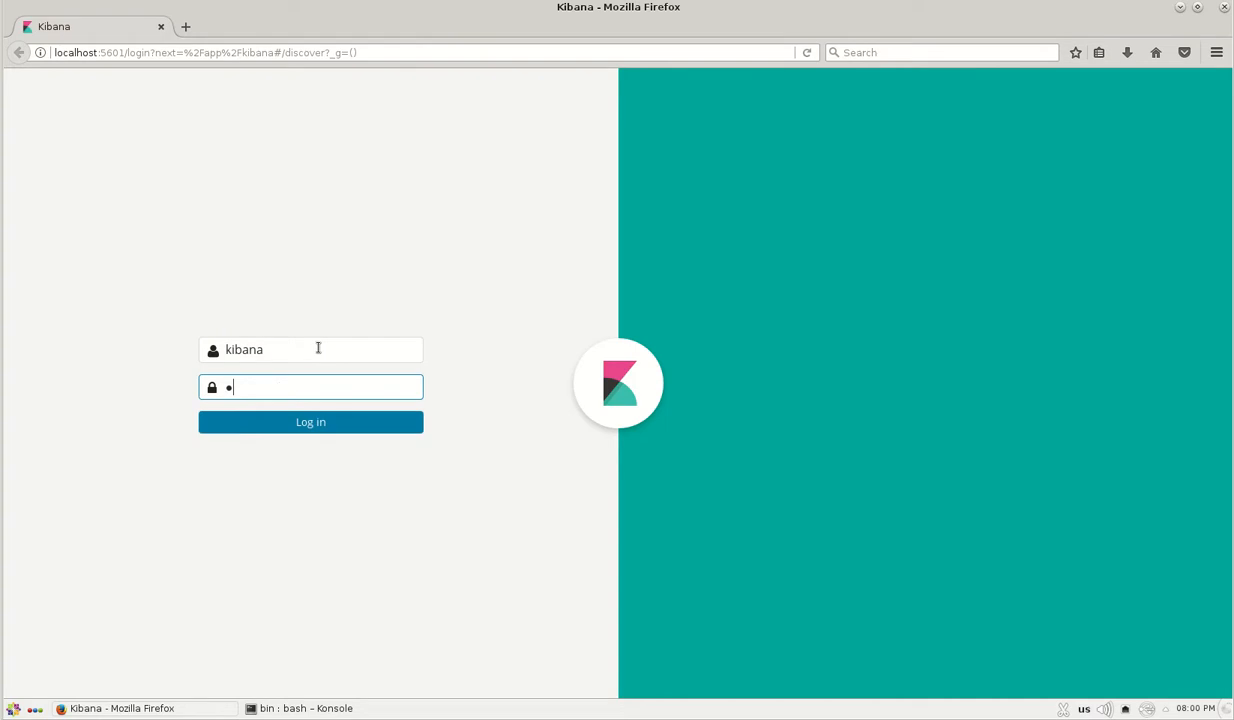
left_click(310, 420)
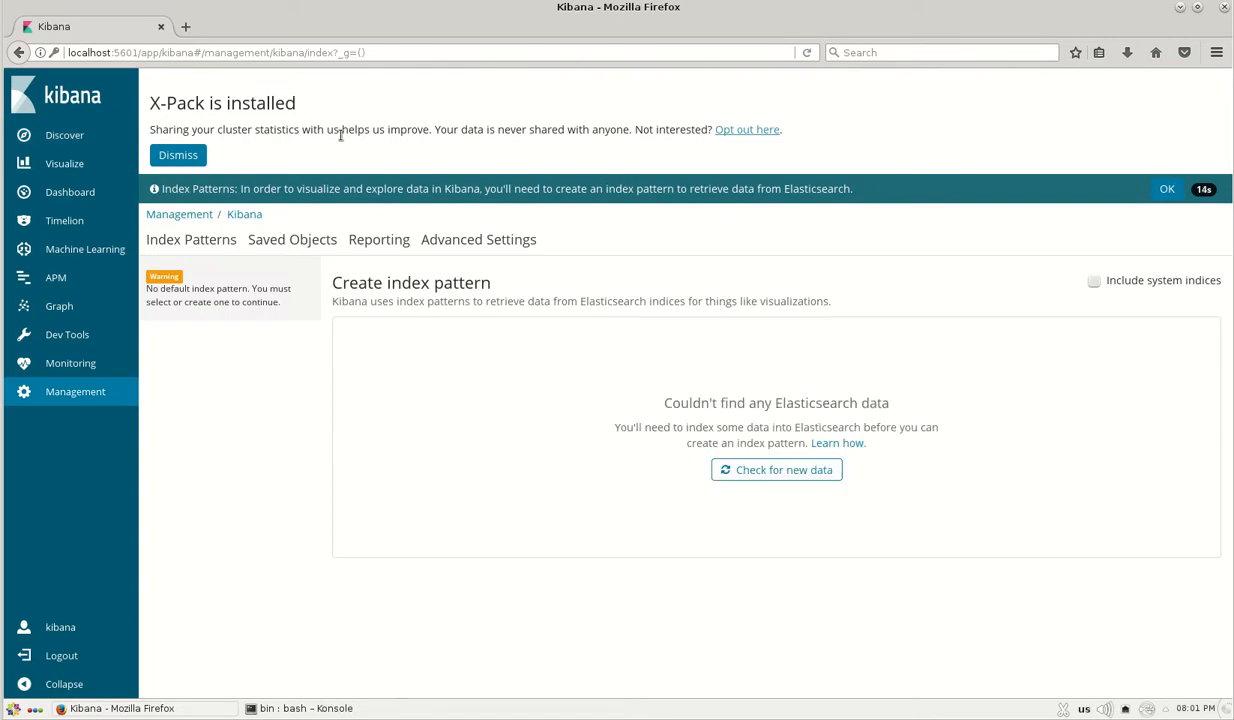
mouse_move(344, 136)
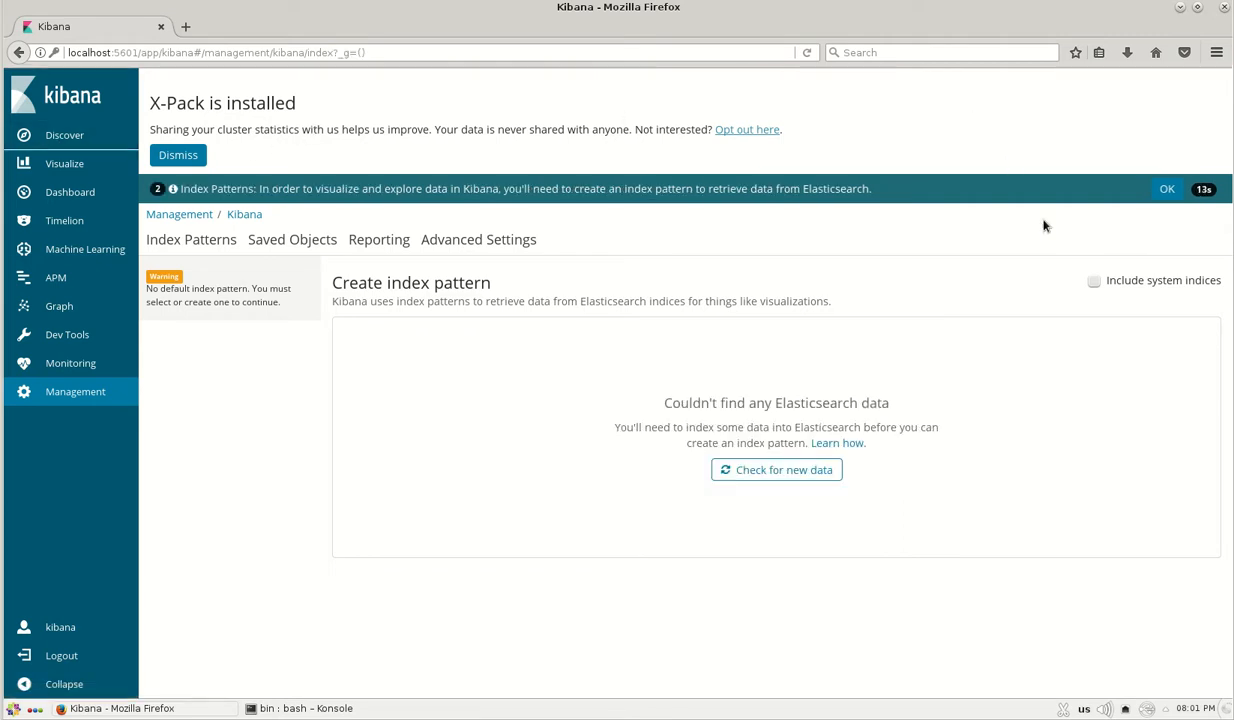
Step: Dismiss the index pattern notice and reopen Index Patterns to re-check for Elasticsearch data
left_click(1166, 188)
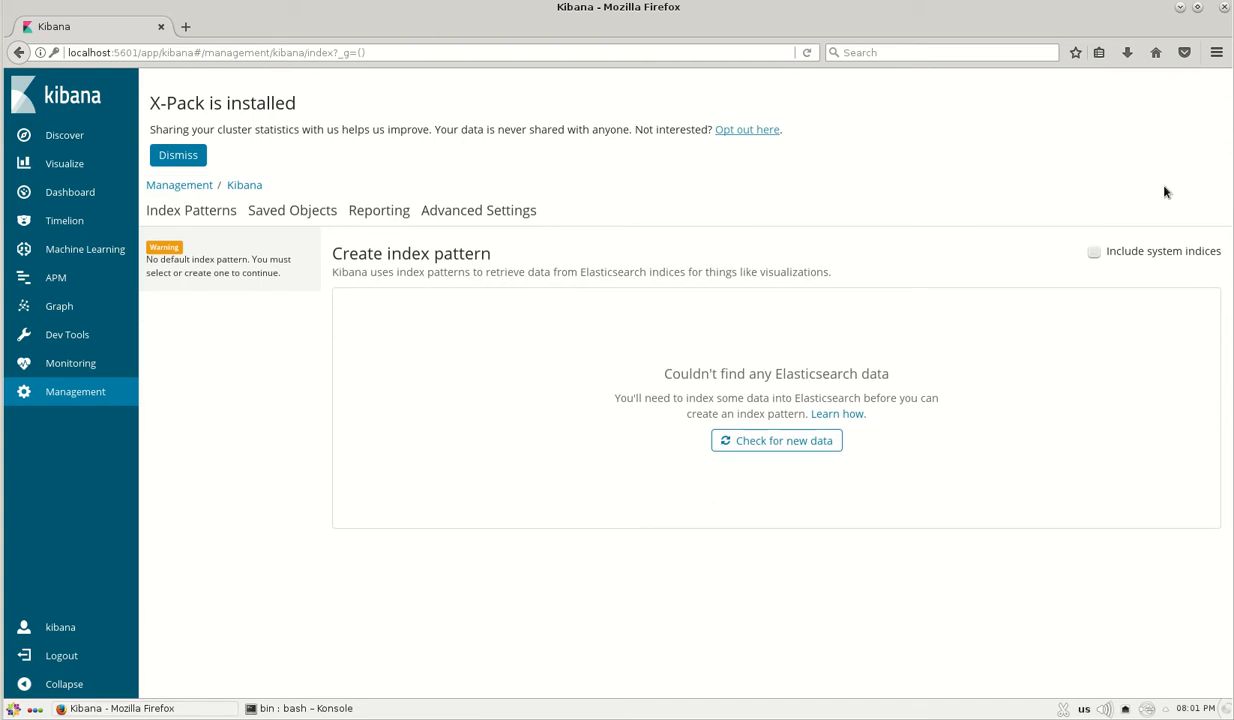
left_click(776, 440)
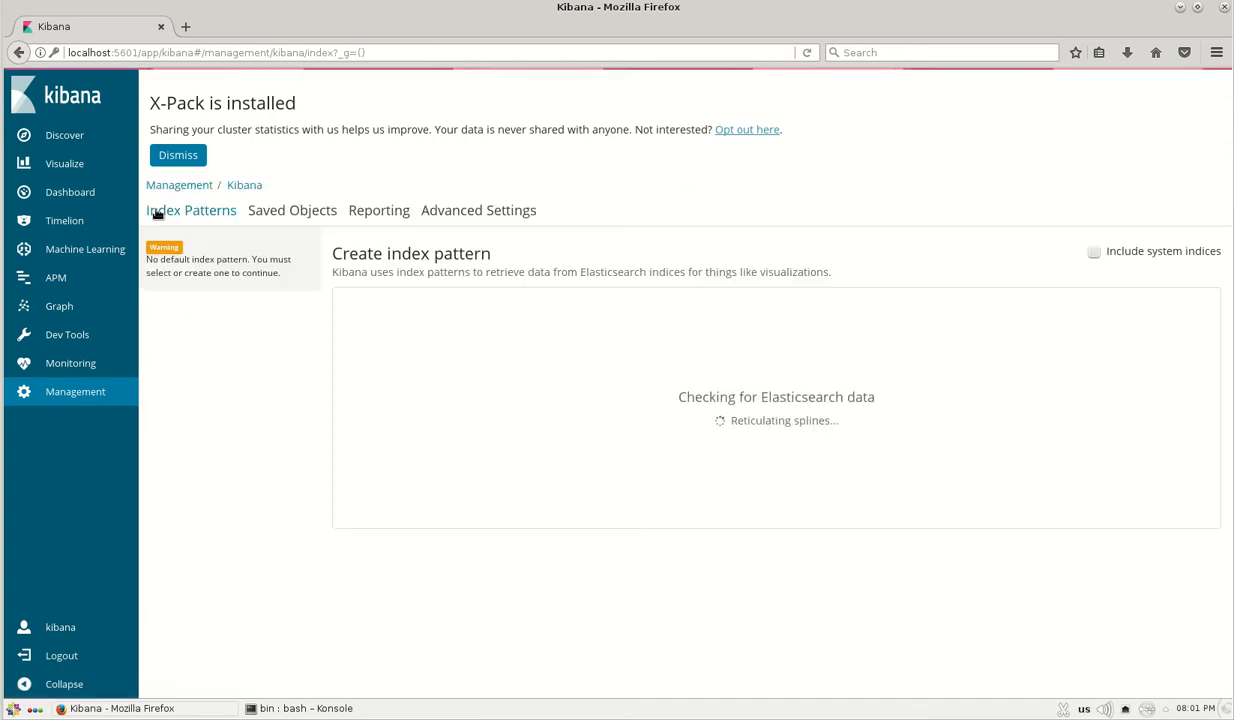